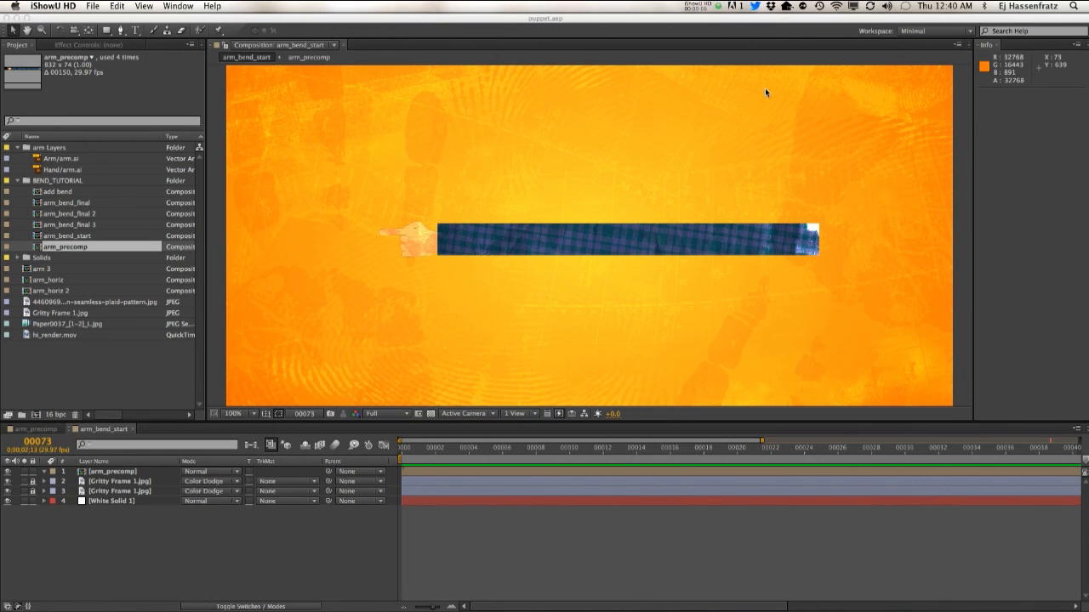
mouse_move(776, 93)
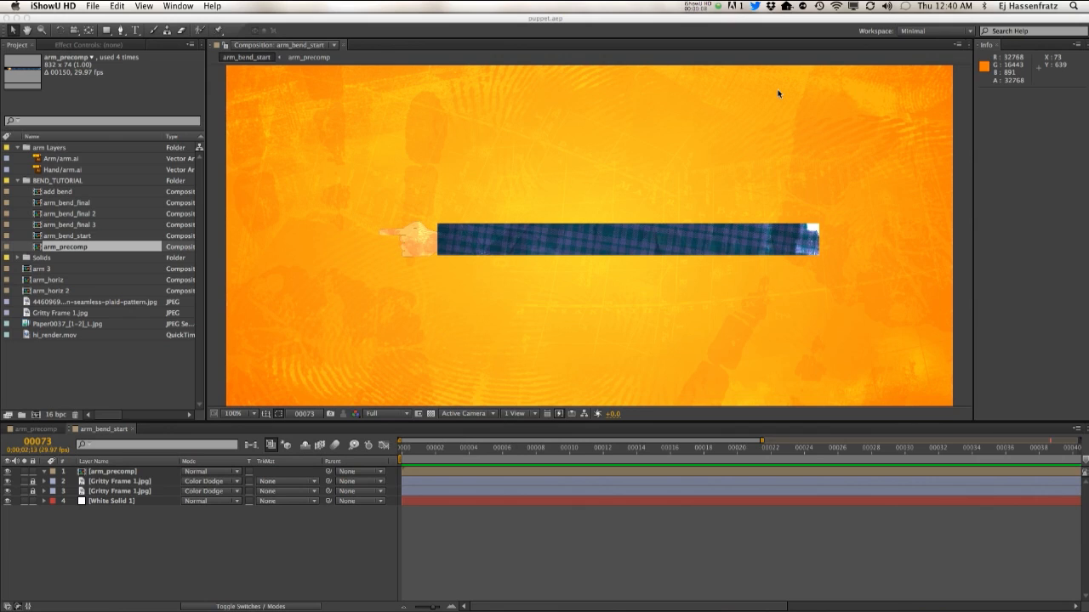
mouse_move(553, 273)
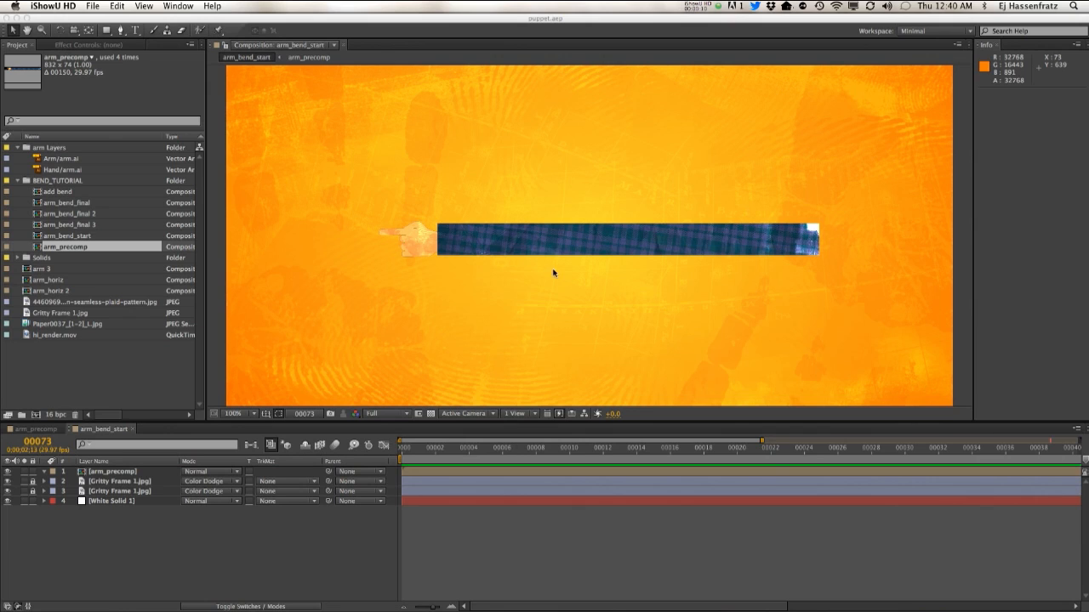
Select the plaid arm_precomp layer and drag it further right in the Composition panel.
click(626, 238)
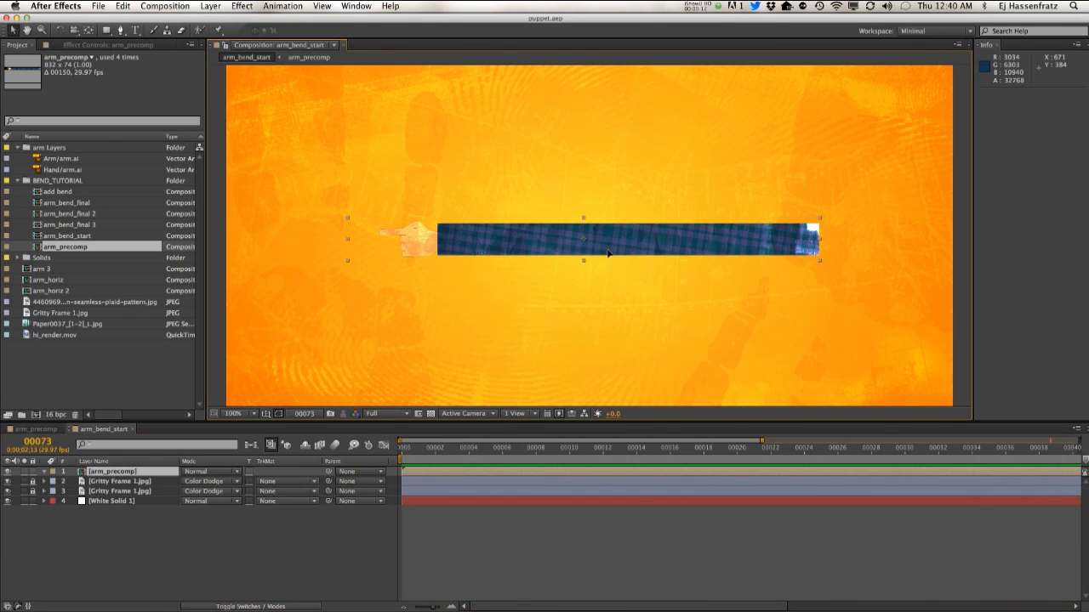
drag(609, 242, 691, 235)
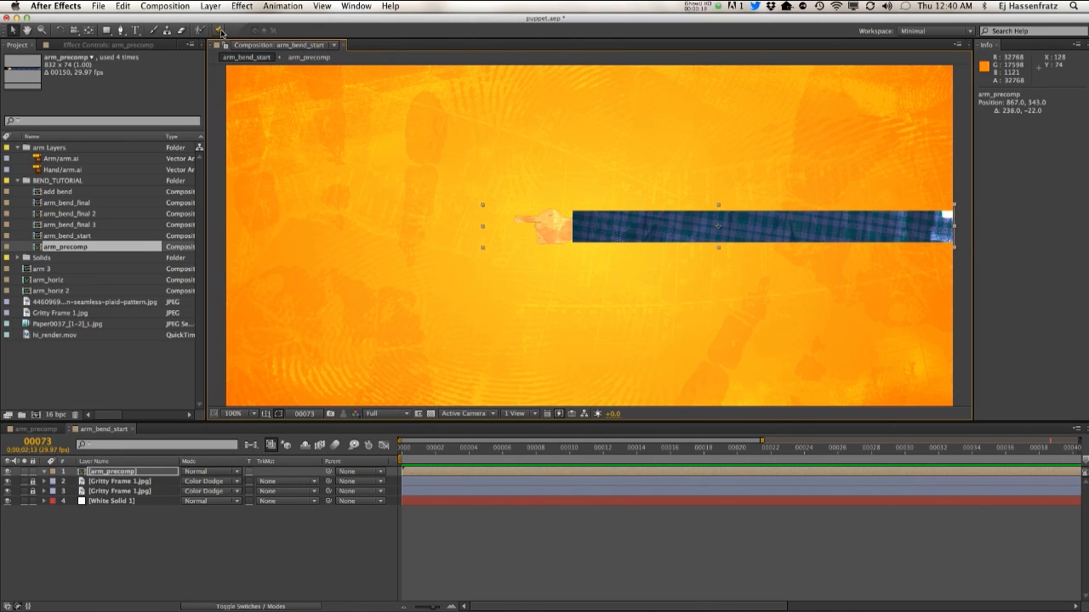
Place Puppet pins on the plaid arm, including one near its end, to bend it.
click(220, 31)
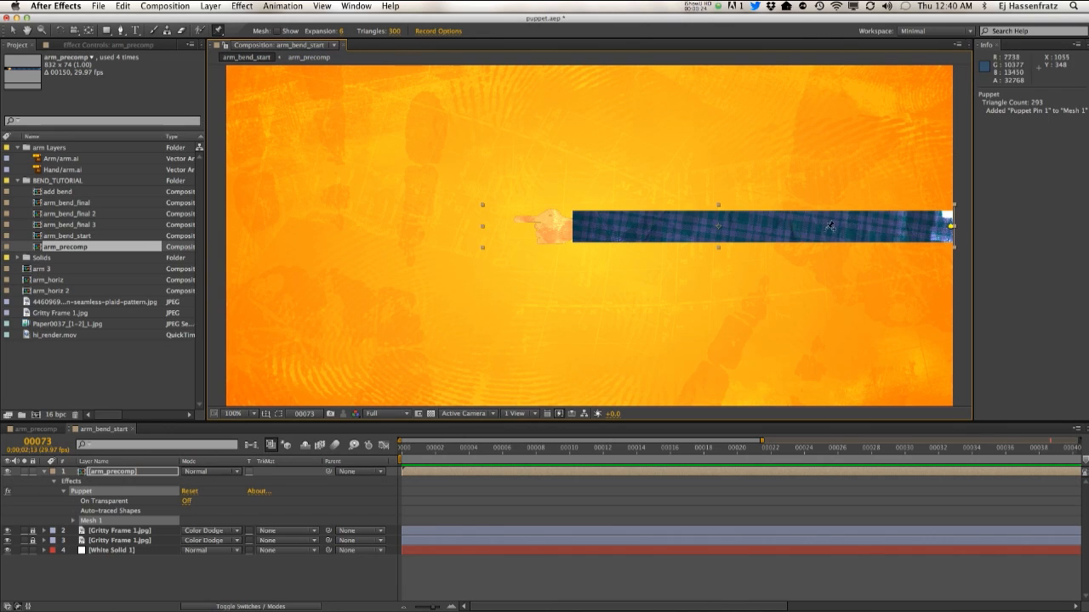
mouse_move(829, 227)
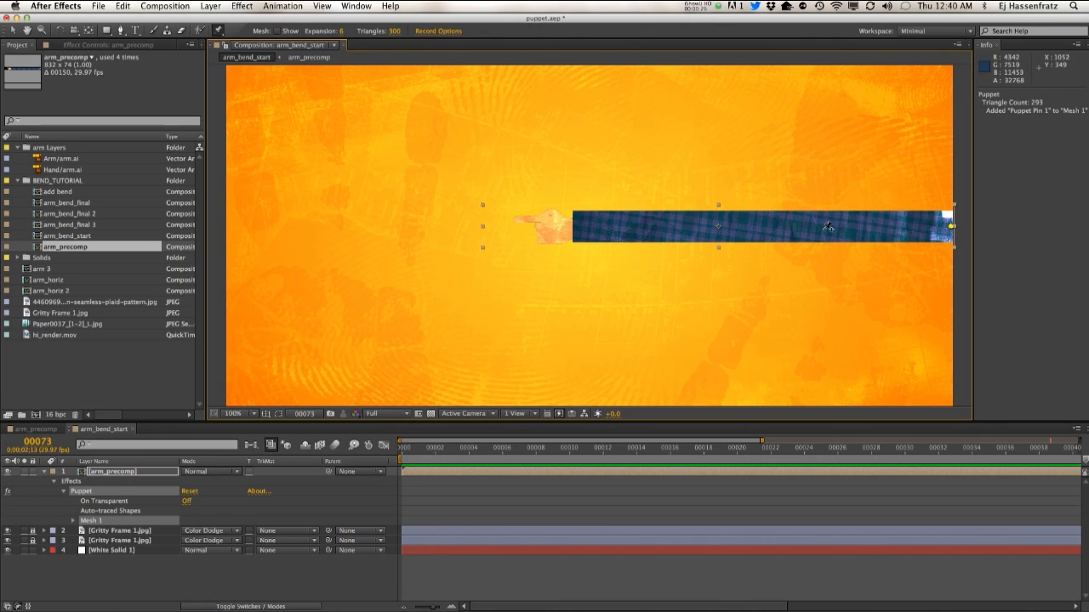
mouse_move(813, 218)
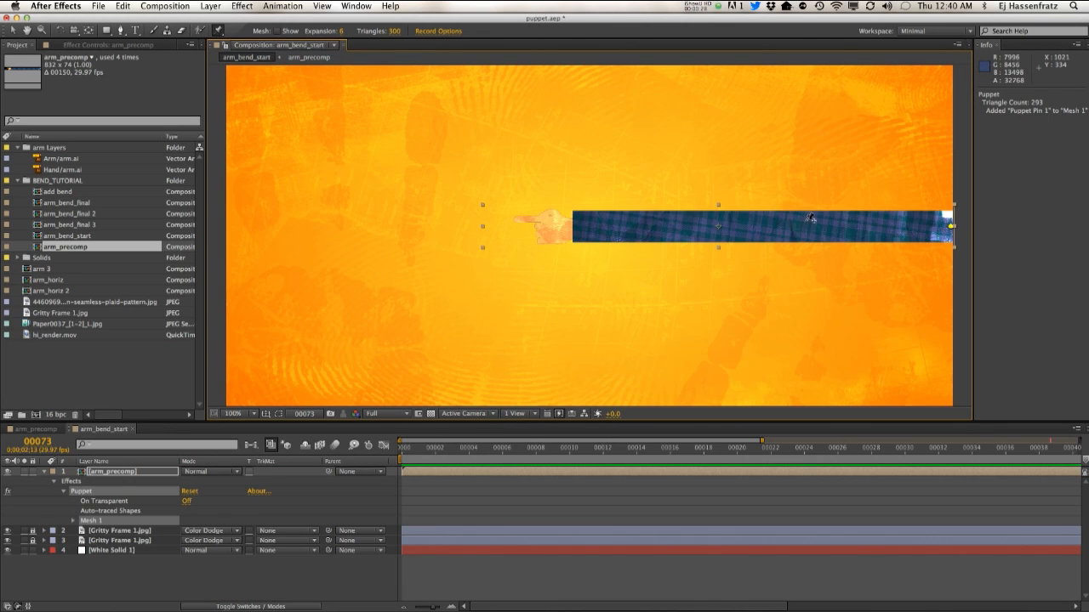
mouse_move(810, 223)
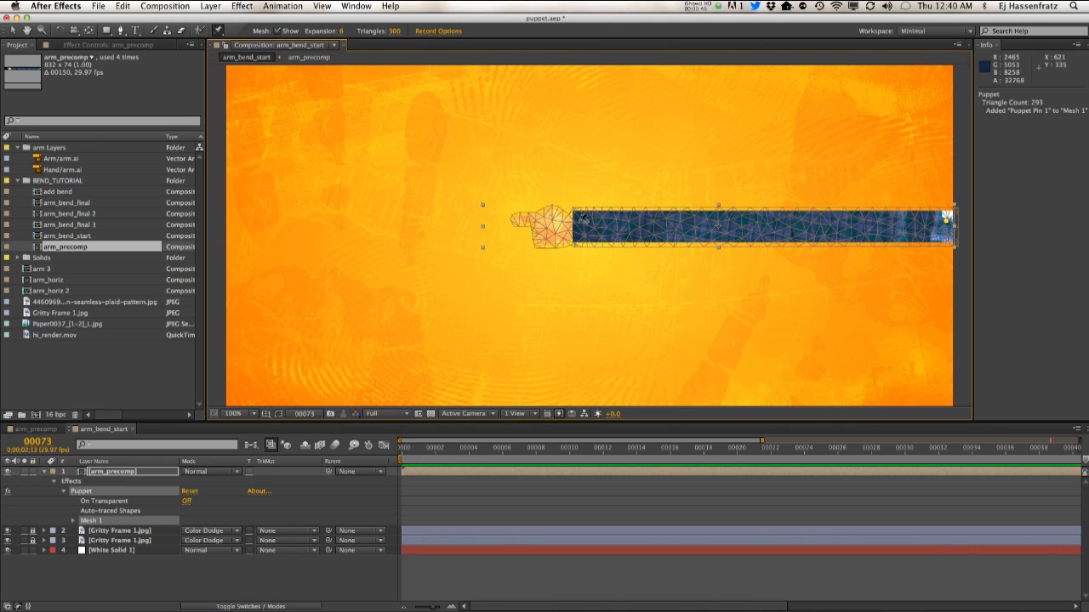
click(677, 223)
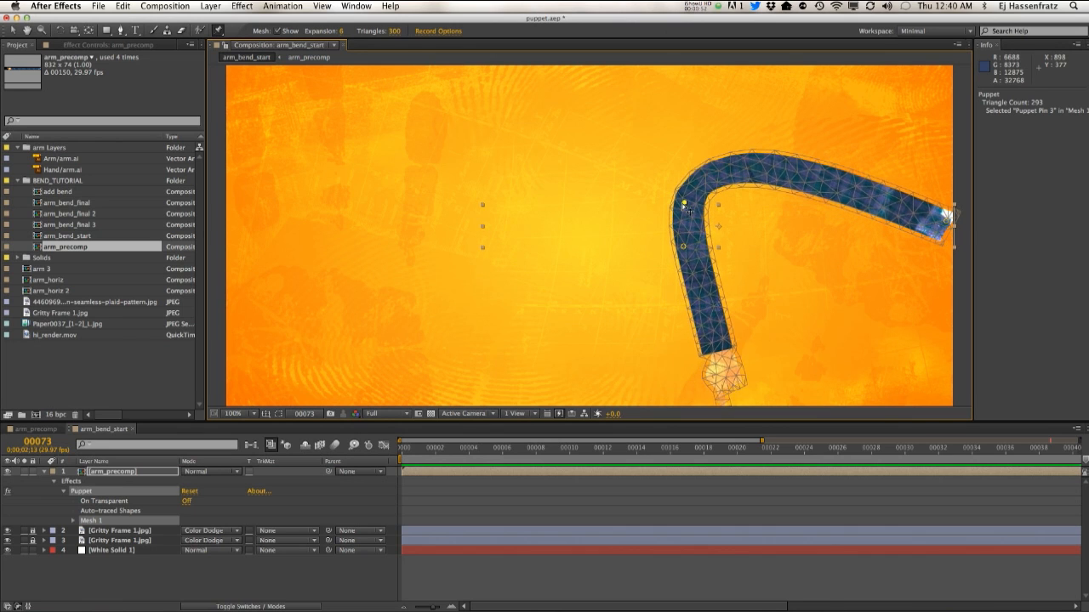
drag(684, 208, 664, 179)
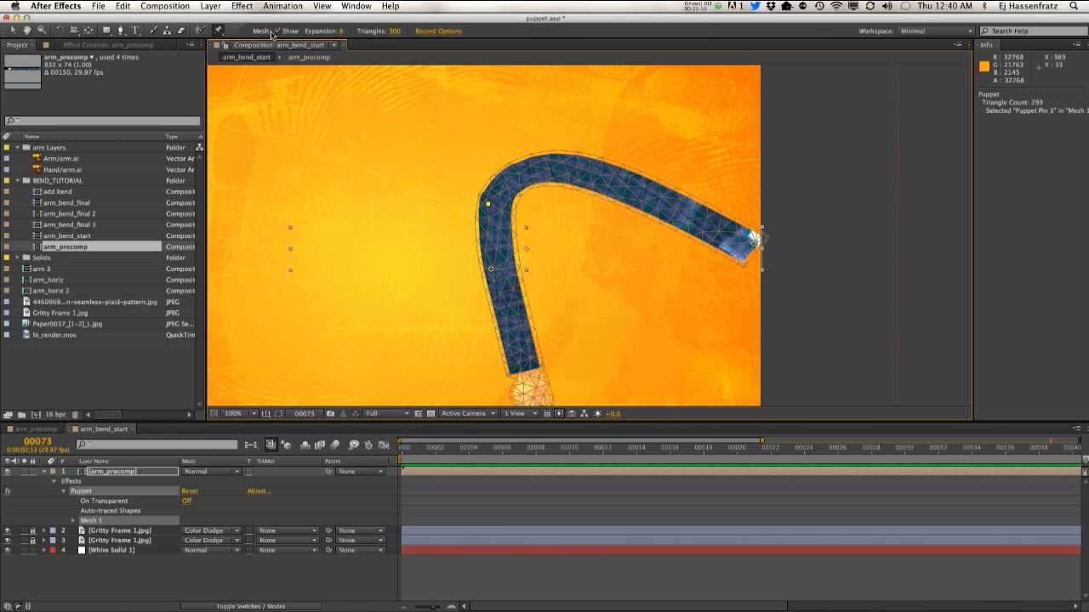
click(275, 30)
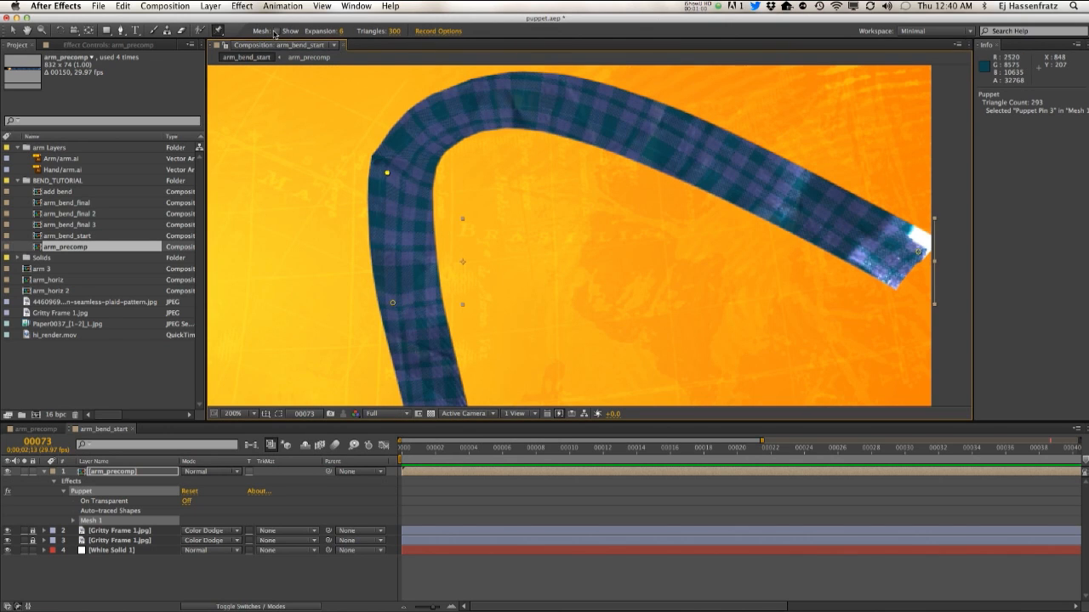
click(277, 31)
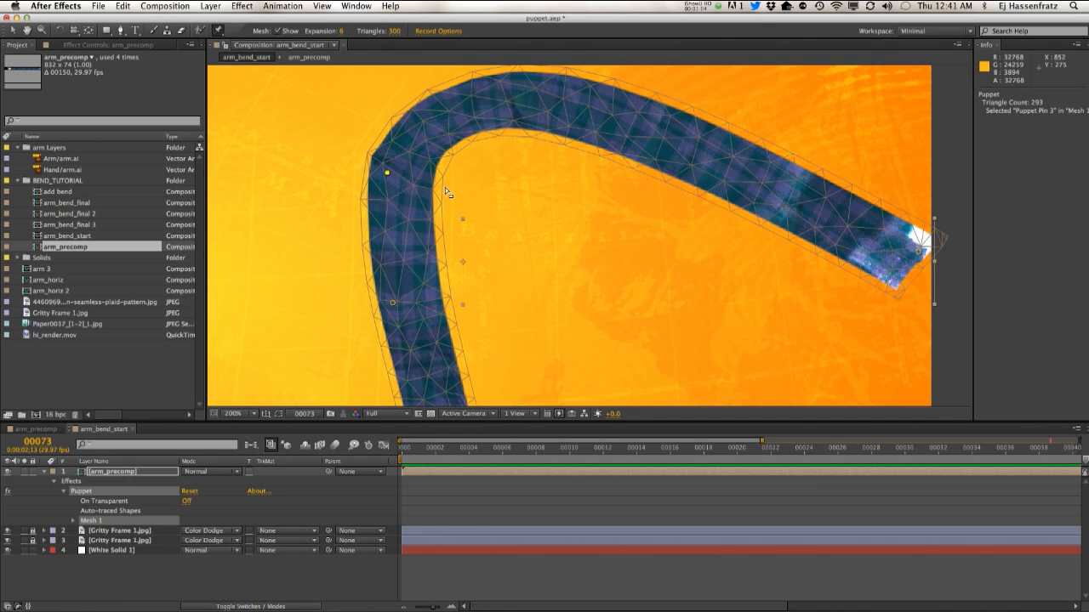
mouse_move(483, 149)
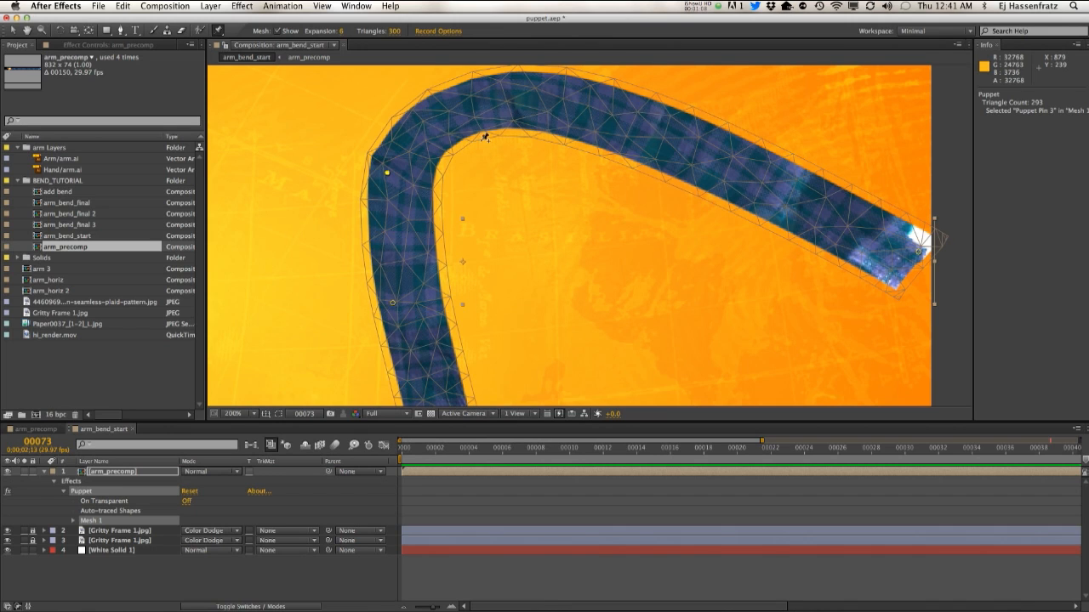
click(235, 414)
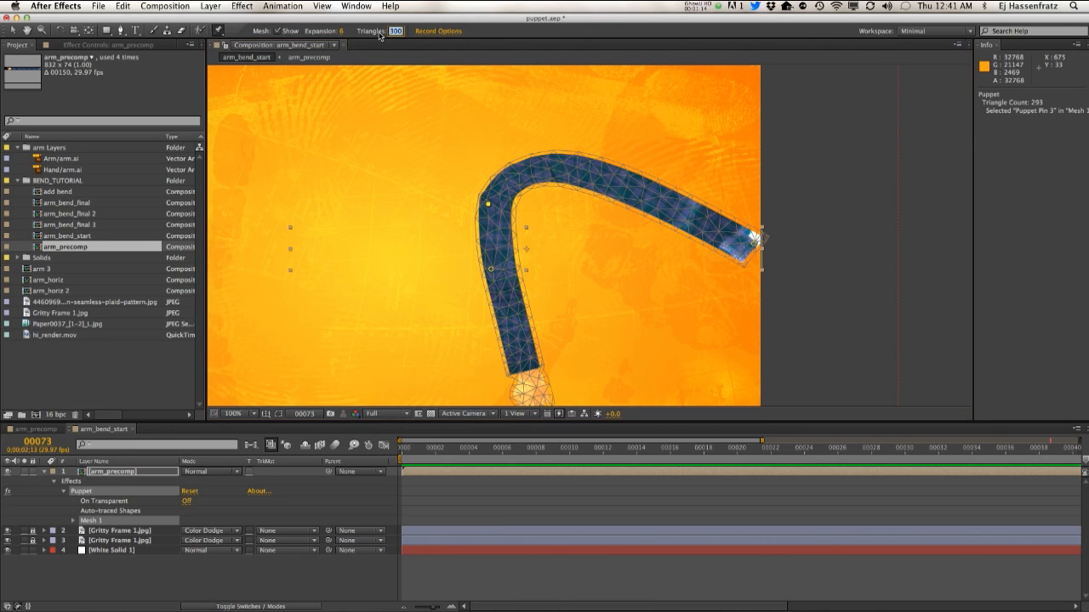
mouse_move(502, 194)
text(650)
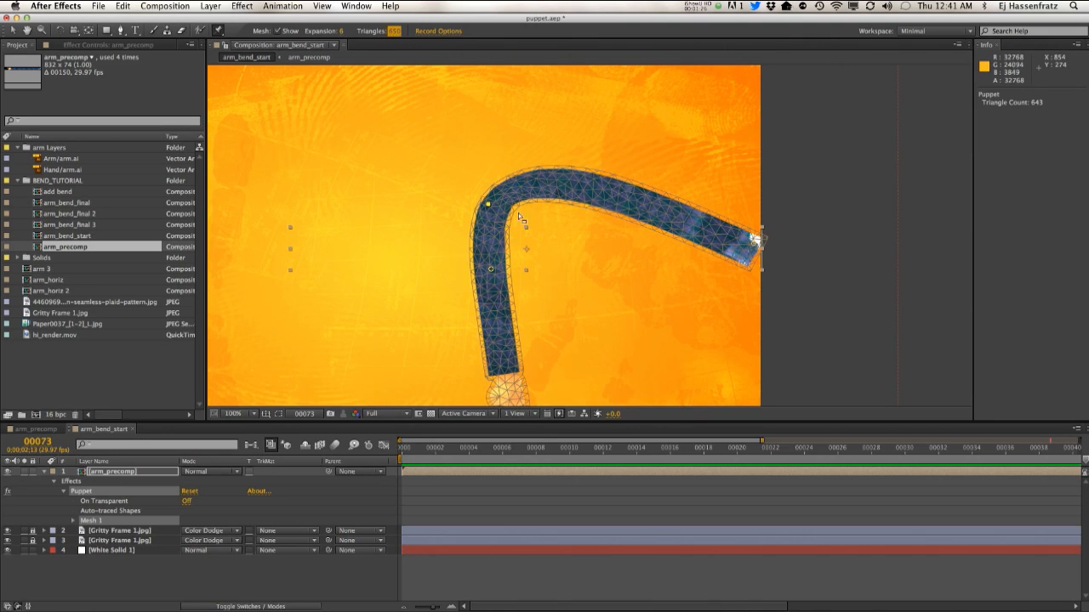
mouse_move(582, 210)
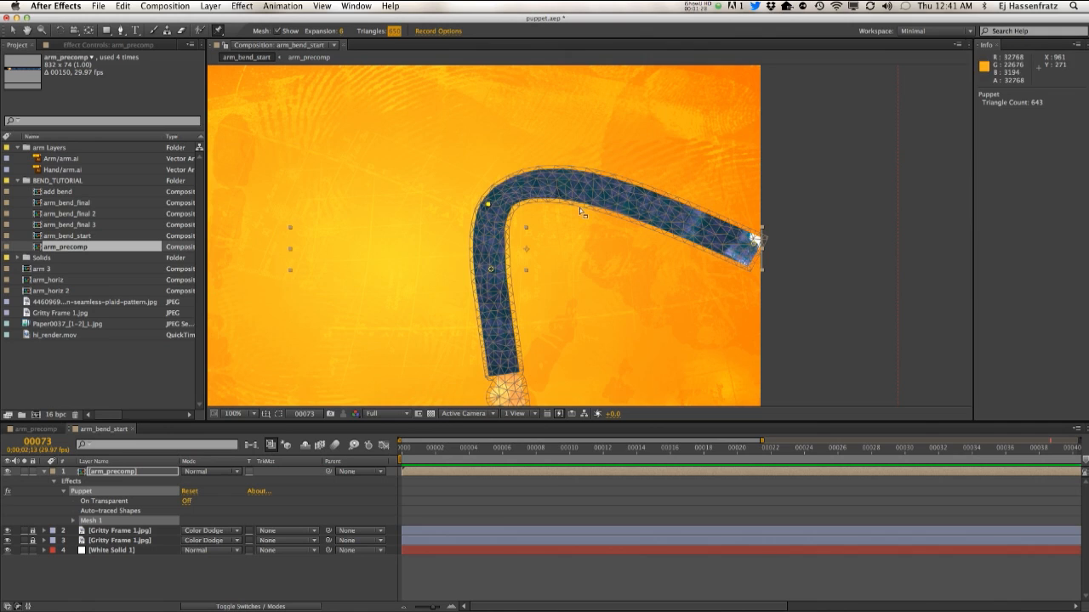
mouse_move(490, 211)
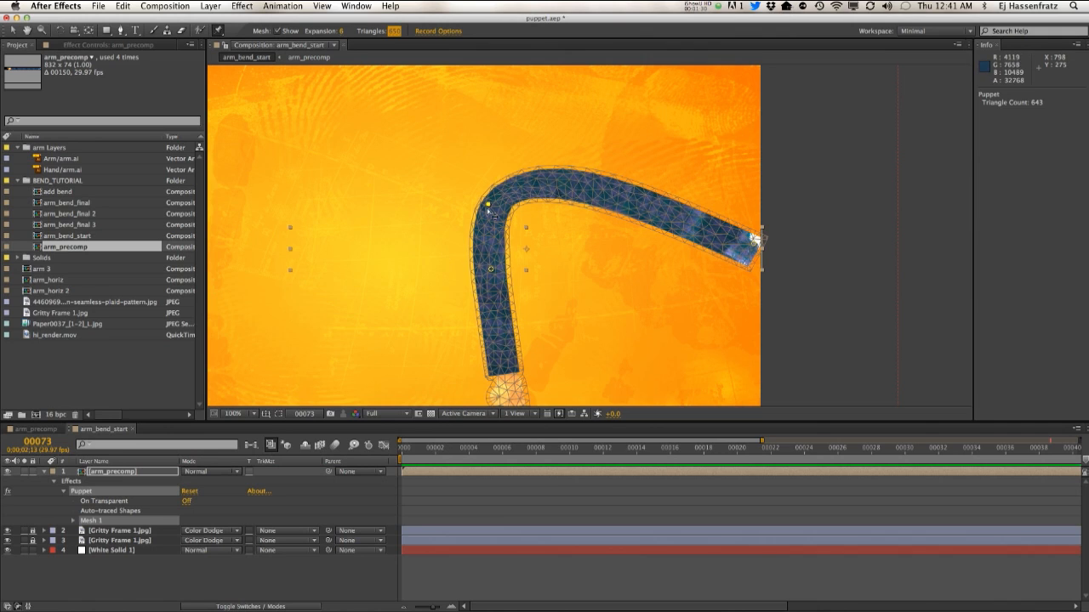
Remove the Puppet deformation so the plaid arm lies straight again.
click(278, 30)
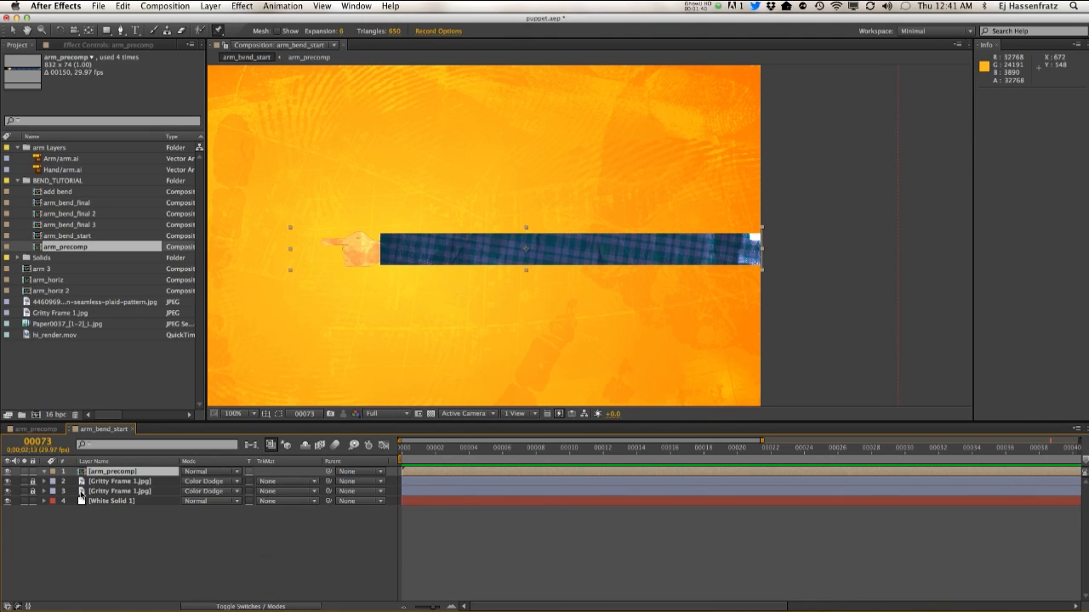
mouse_move(713, 225)
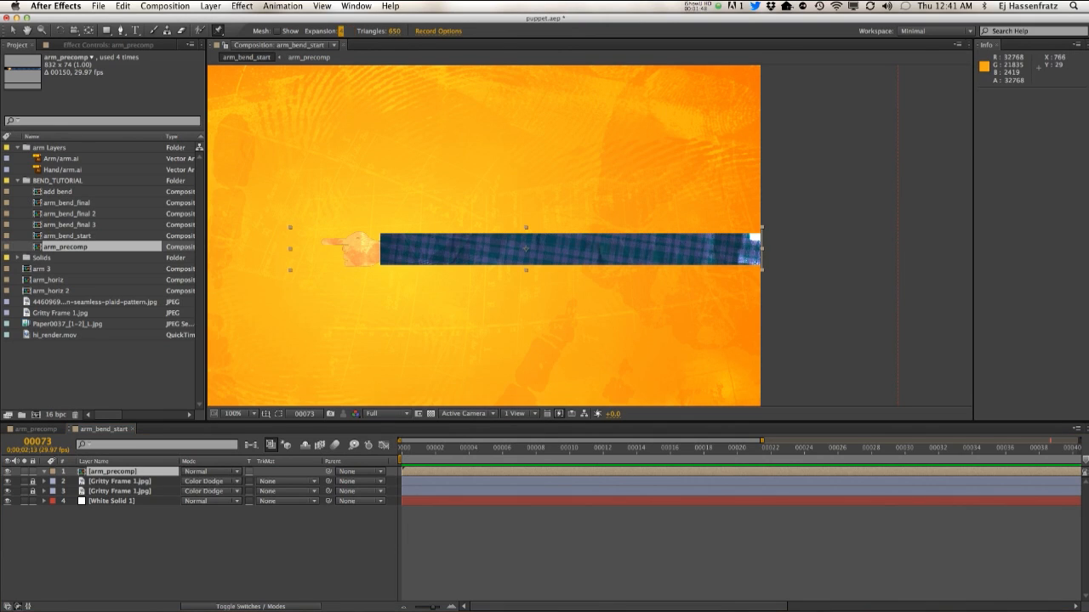
mouse_move(621, 296)
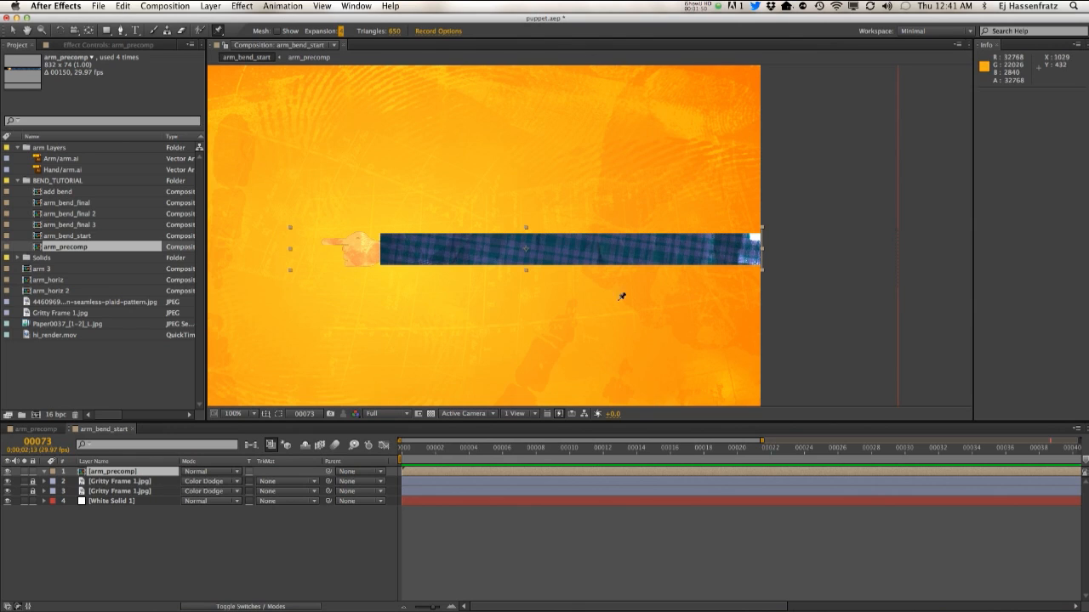
Add fresh Puppet pins along the straight arm, at its right end and partway along.
click(763, 250)
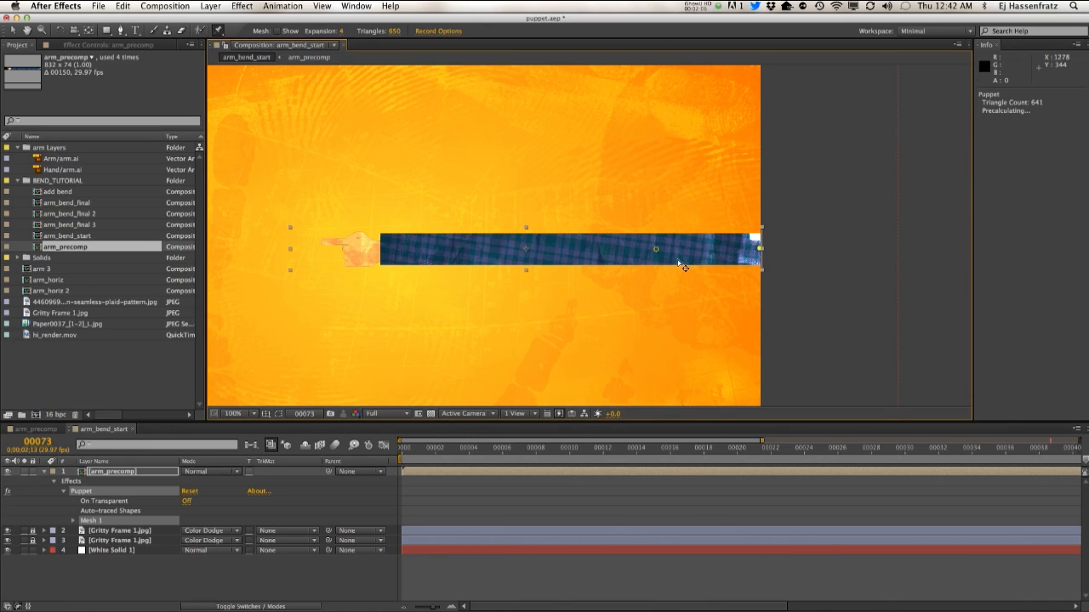
click(759, 248)
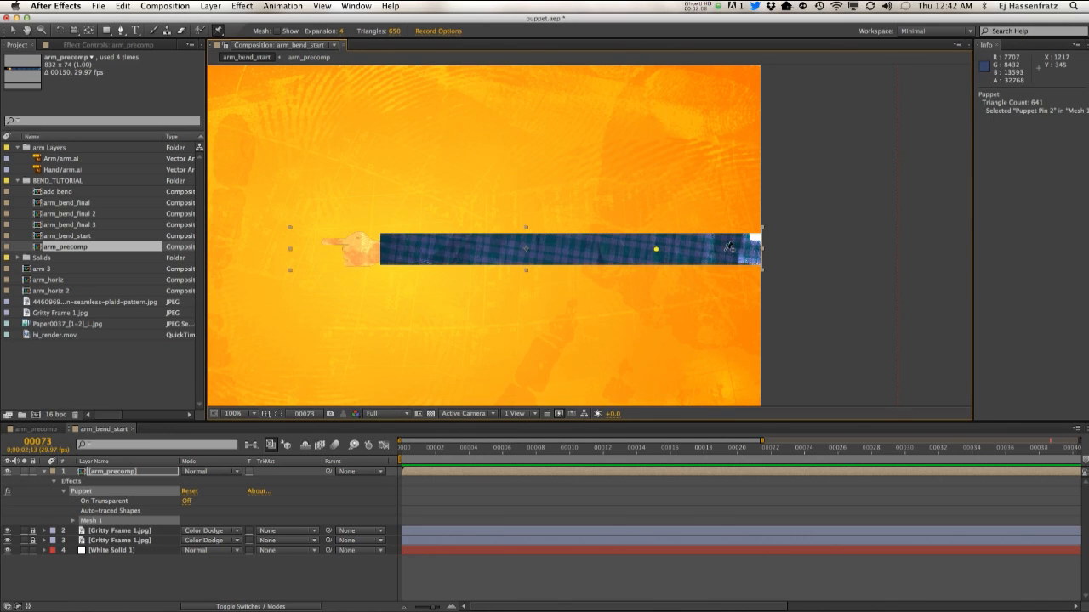
mouse_move(626, 329)
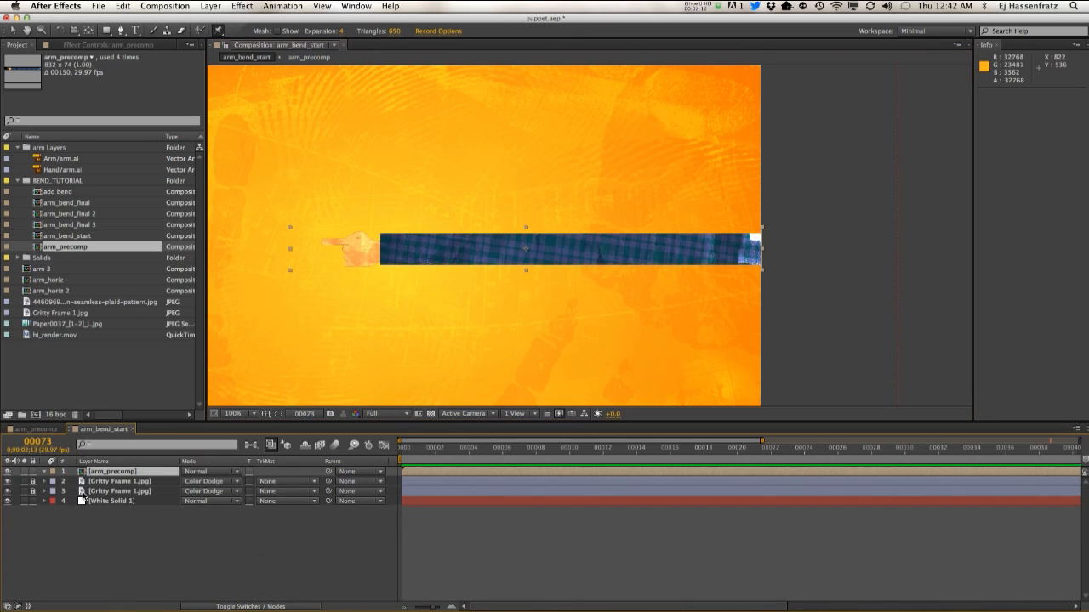
mouse_move(769, 250)
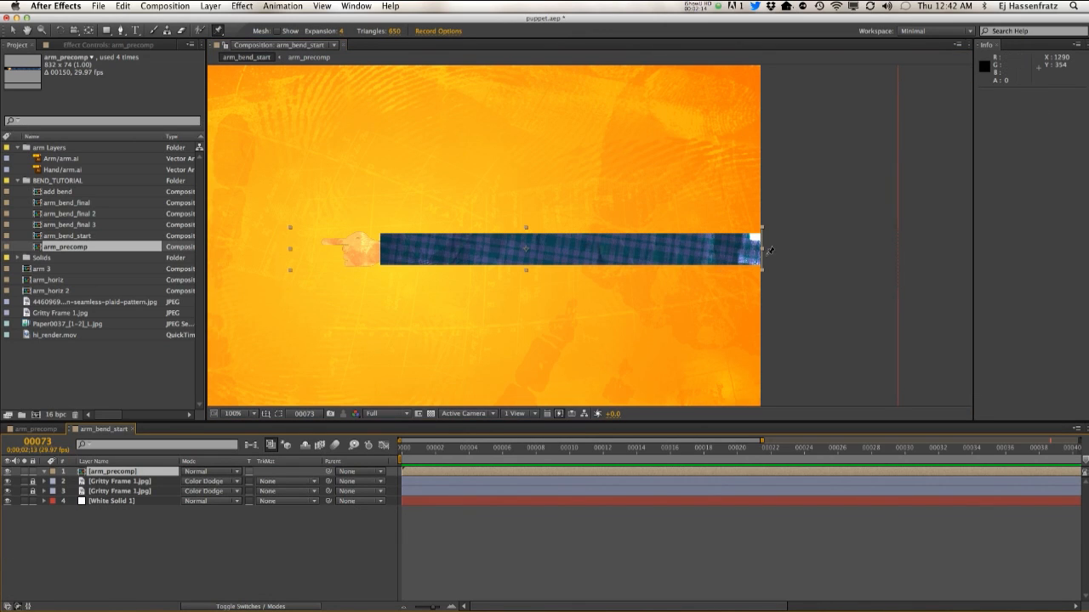
click(689, 242)
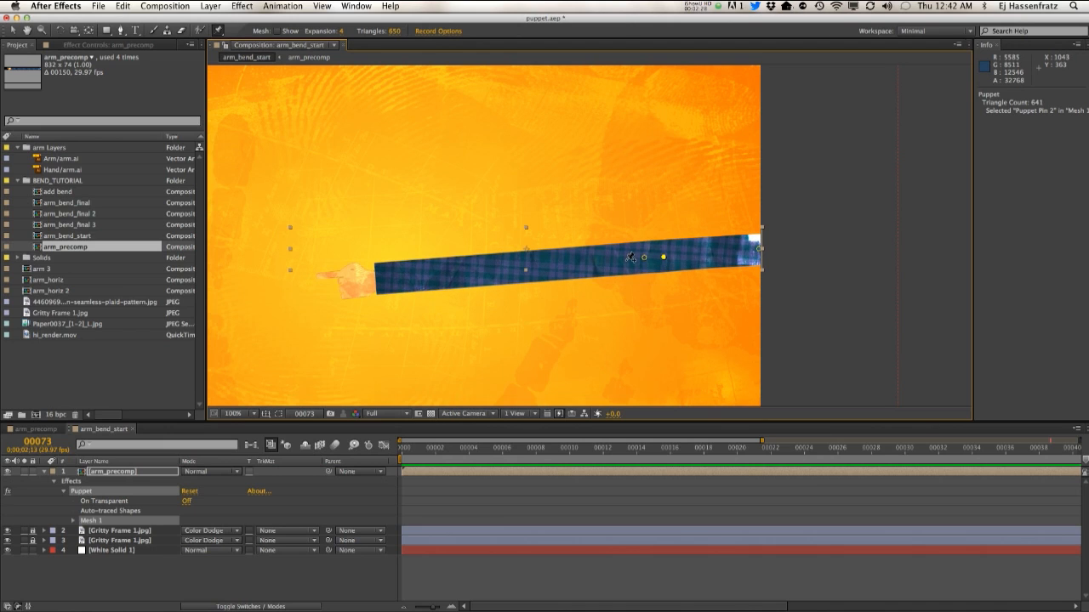
Drag the Puppet pins to bend the arm into an S-curve with the hand pulled left.
drag(645, 257, 626, 262)
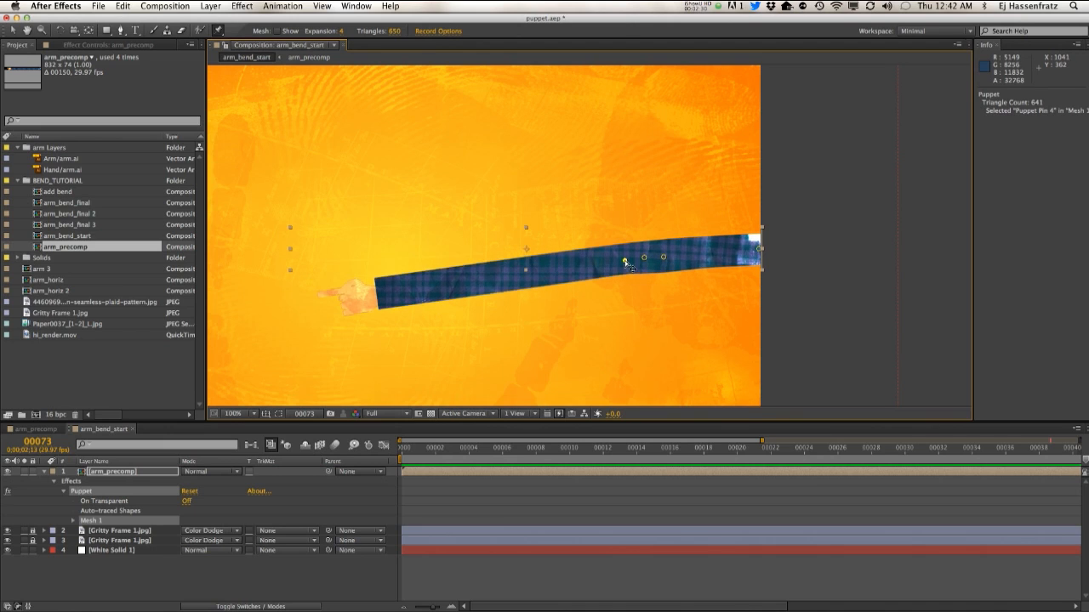
drag(626, 262, 636, 282)
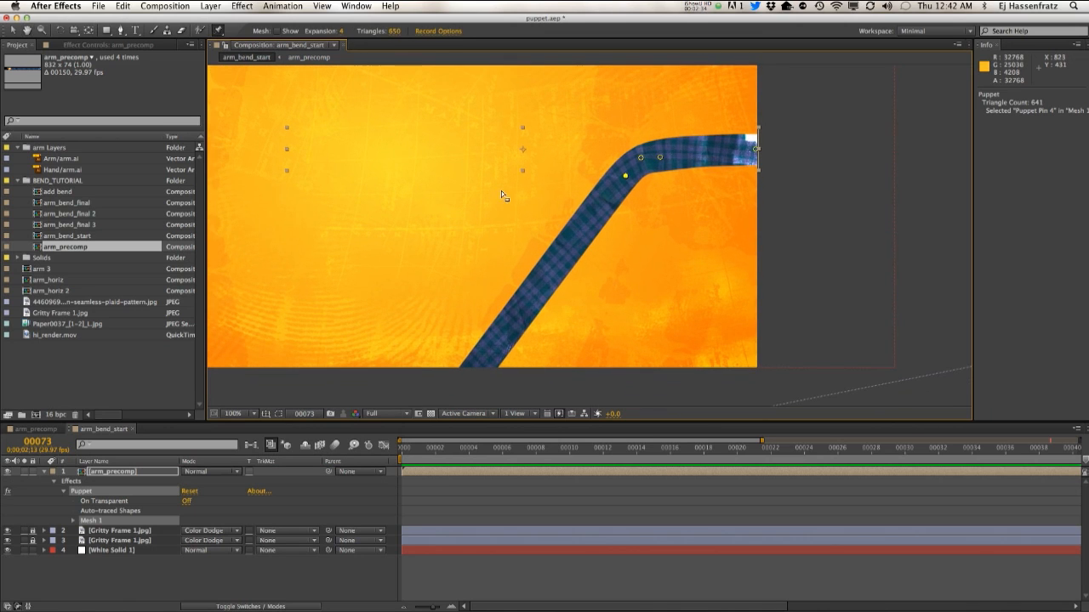
drag(627, 174, 626, 181)
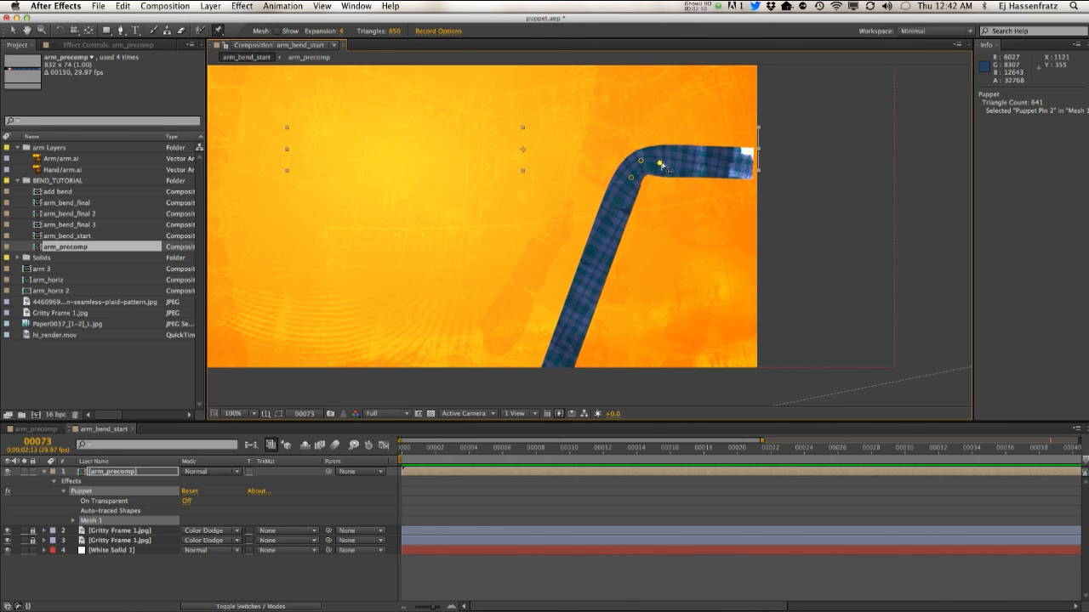
drag(660, 163, 603, 238)
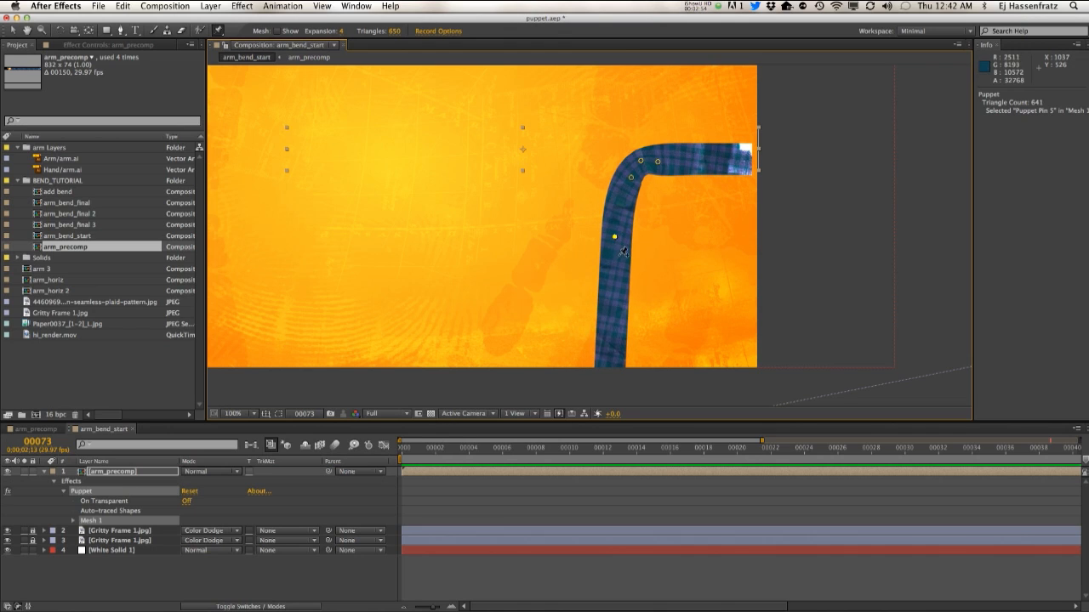
drag(614, 238, 603, 257)
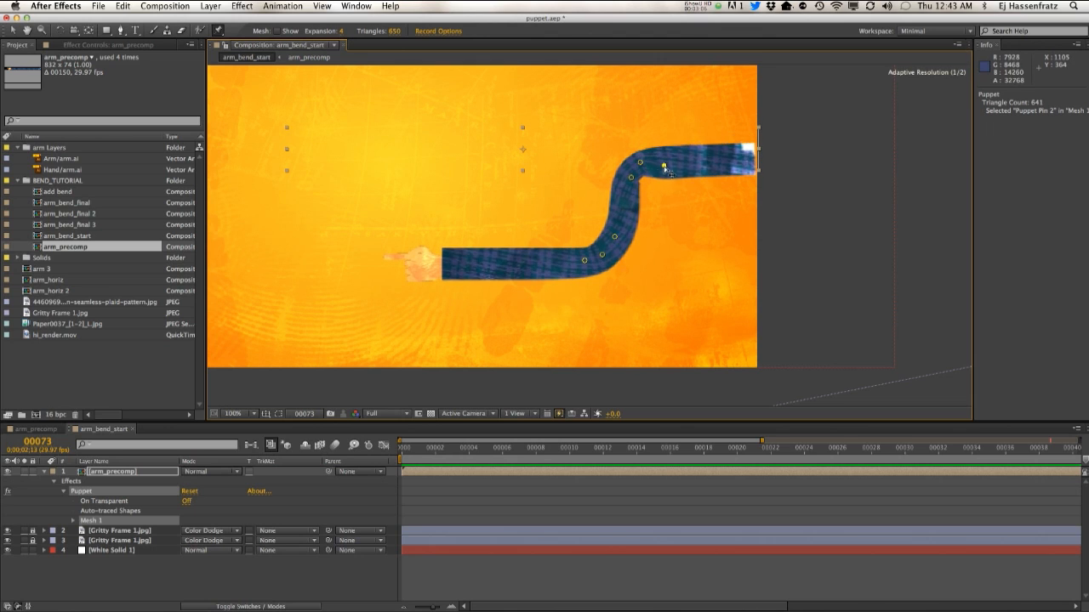
Drag the upper and lower pins so the S-curve's bends turn more roundly and evenly.
drag(663, 163, 667, 173)
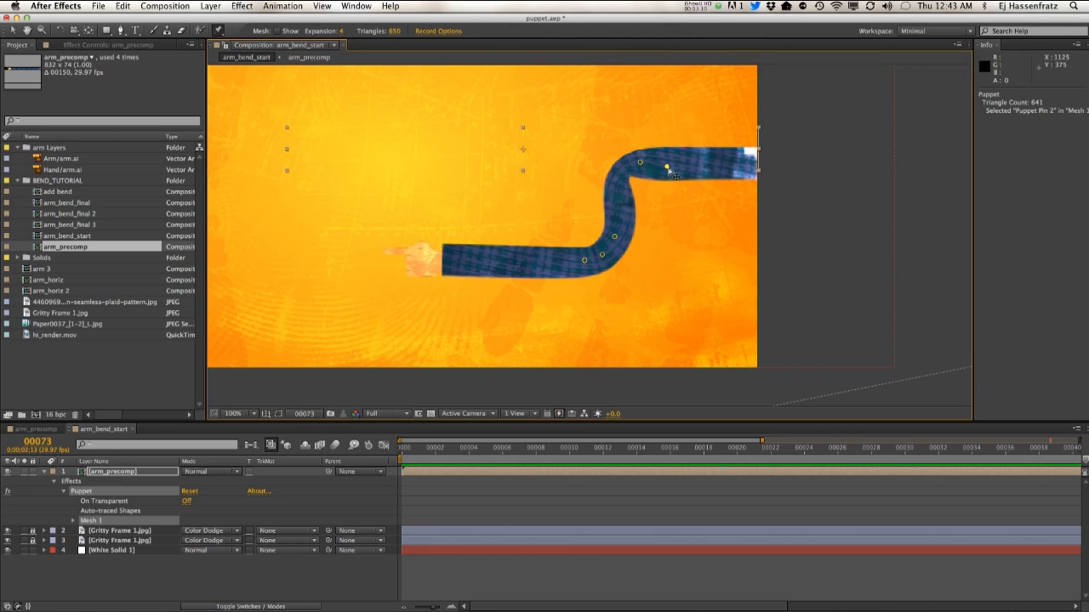
drag(667, 166, 621, 174)
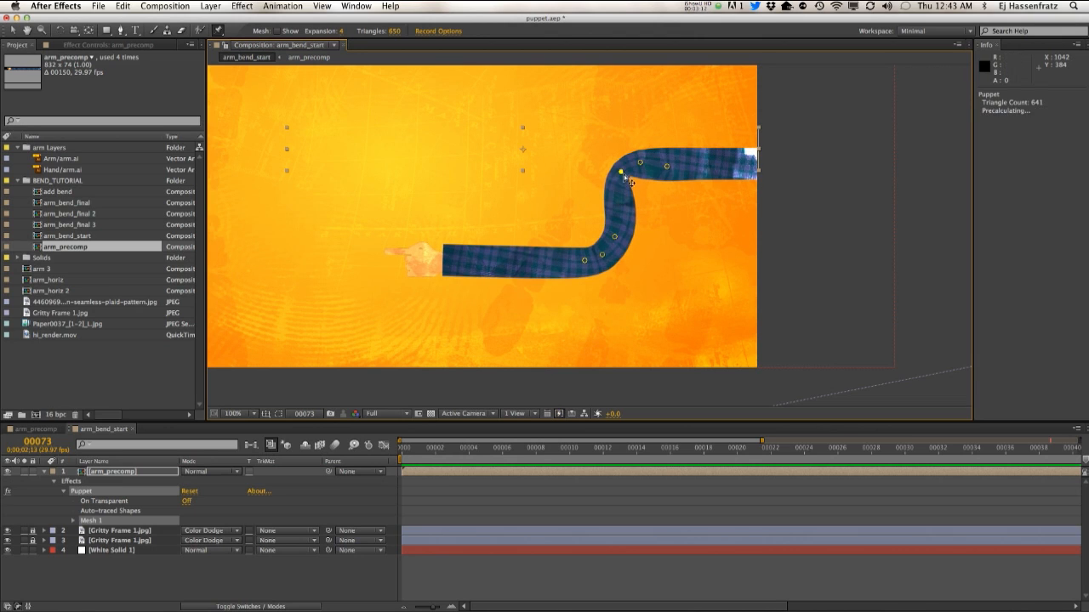
drag(621, 174, 626, 191)
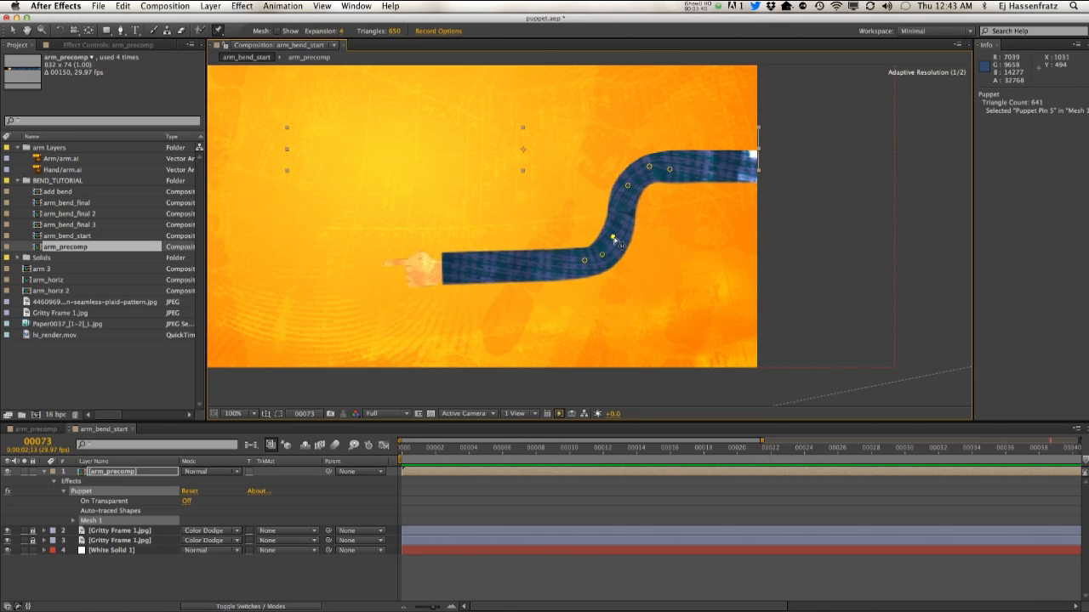
Add Puppet pins near the hand, at the right end and along the upper arm.
click(456, 272)
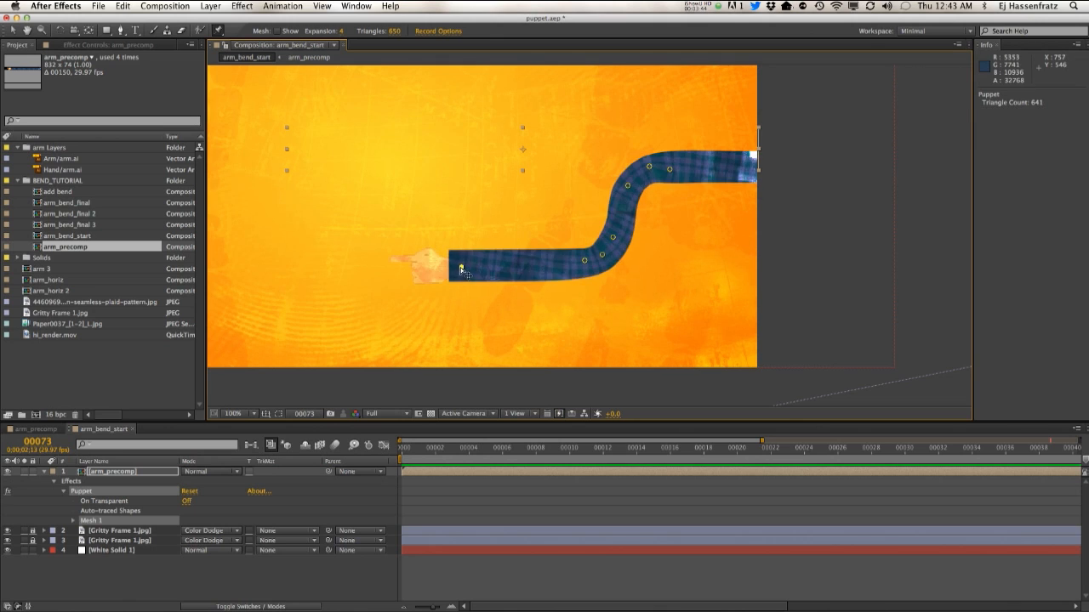
click(471, 267)
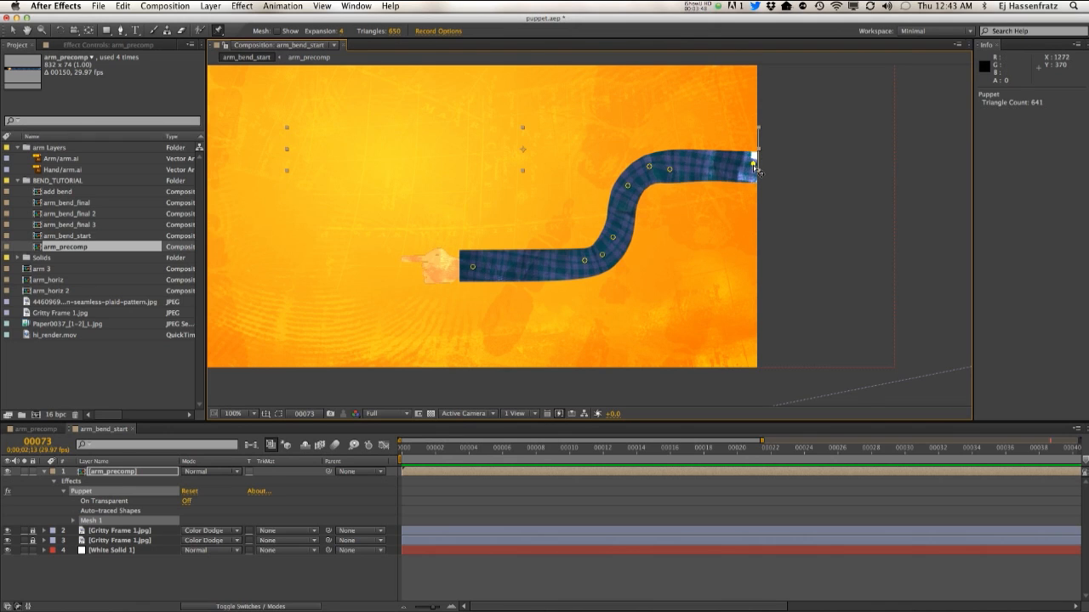
click(755, 163)
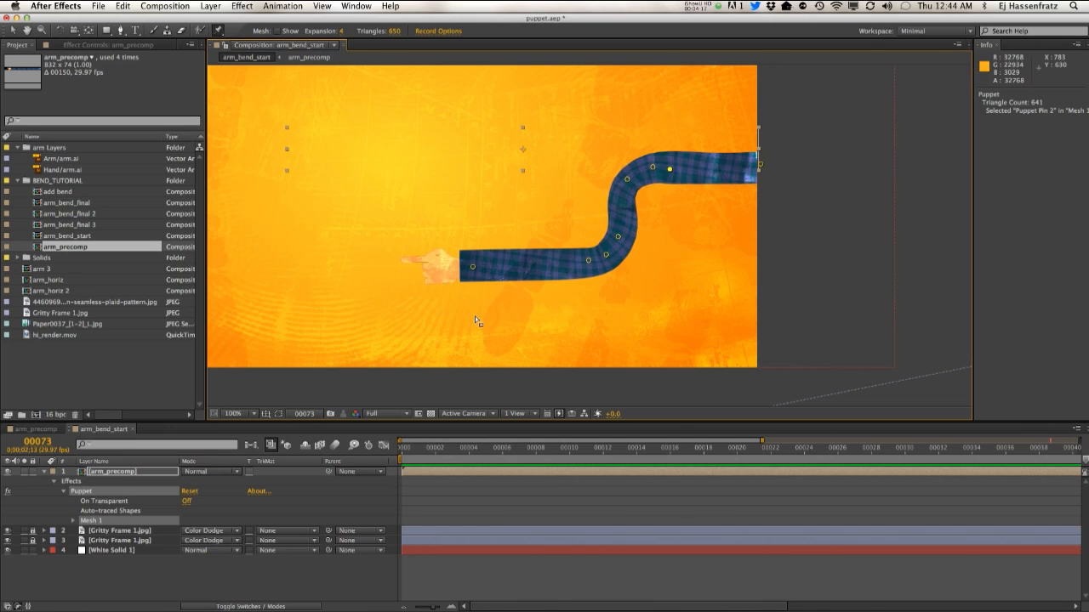
mouse_move(133, 500)
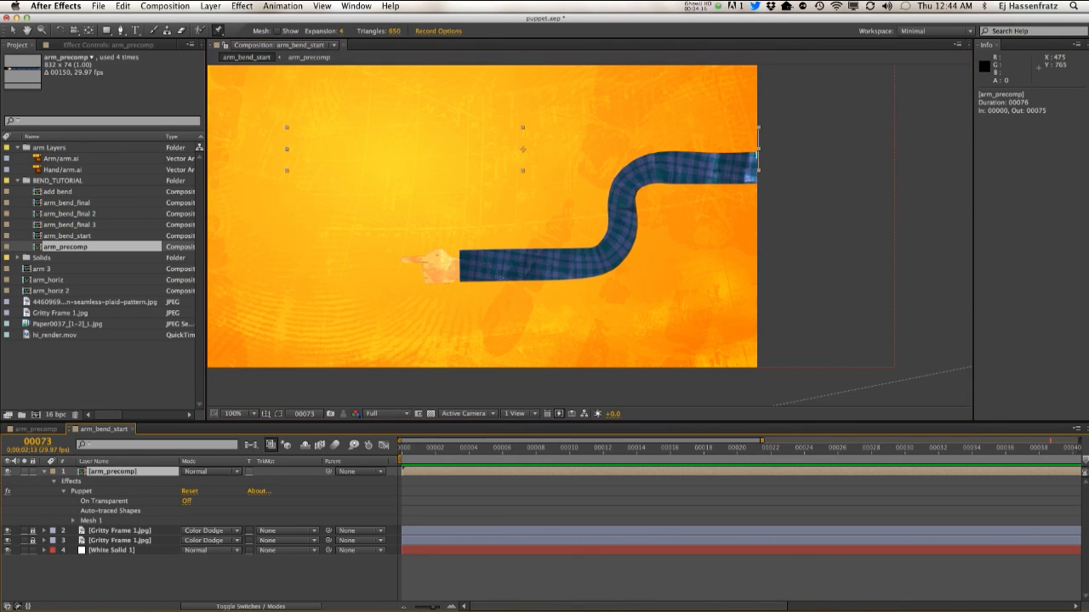
mouse_move(429, 338)
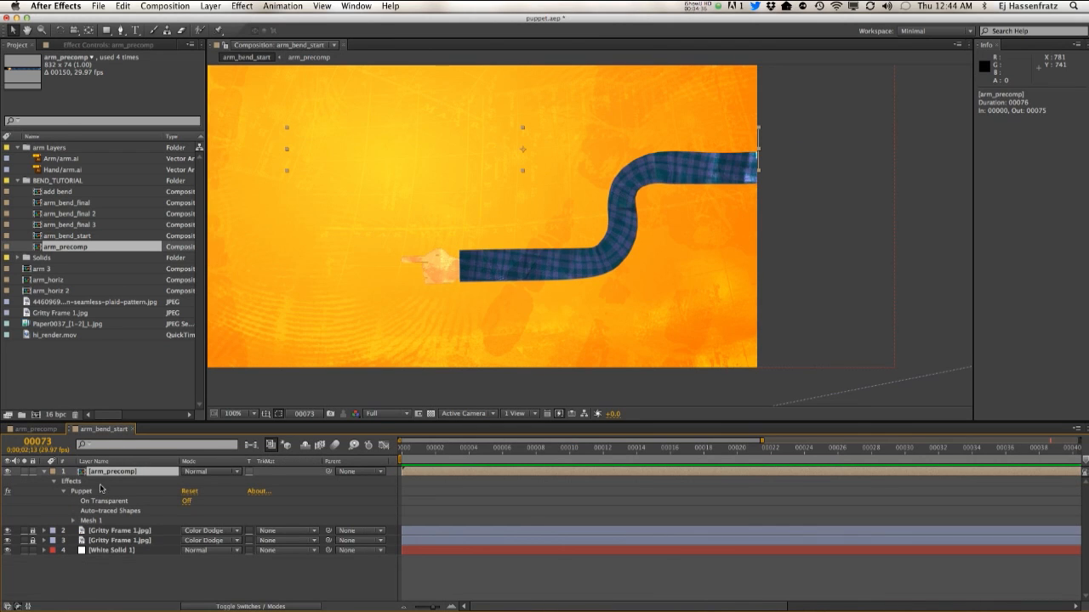
mouse_move(89, 514)
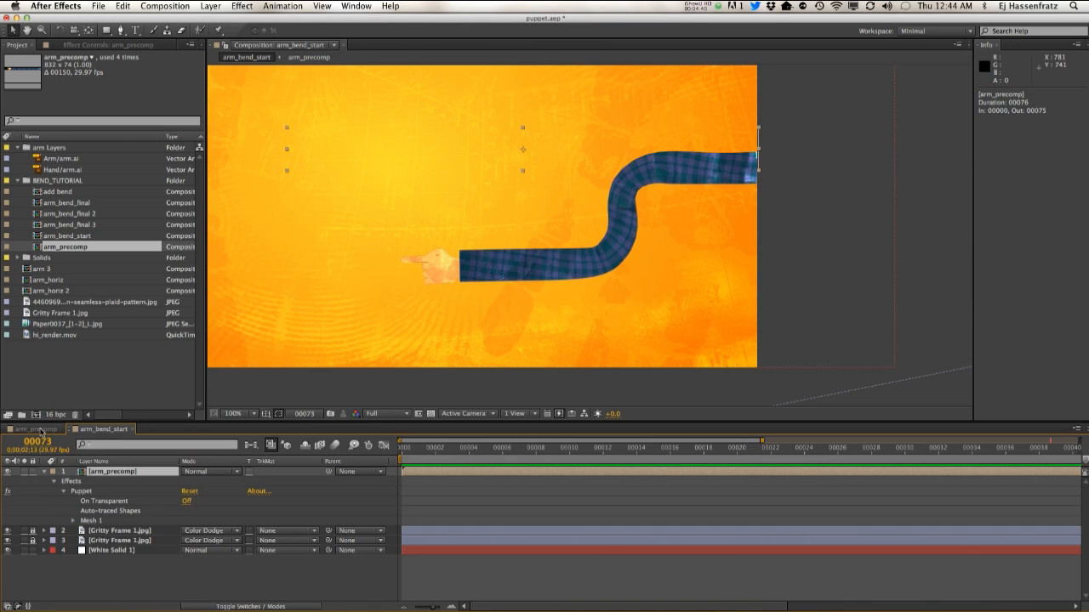
Inside arm_precomp, keyframe the Null's Position from timeline start and adjust keyframe interpolation.
click(34, 429)
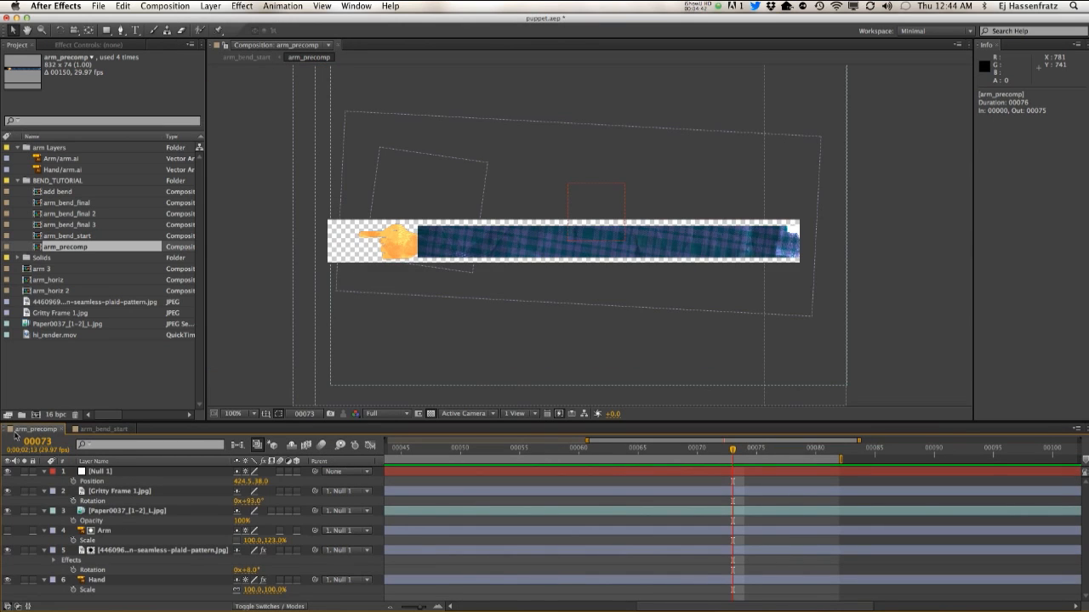
click(101, 471)
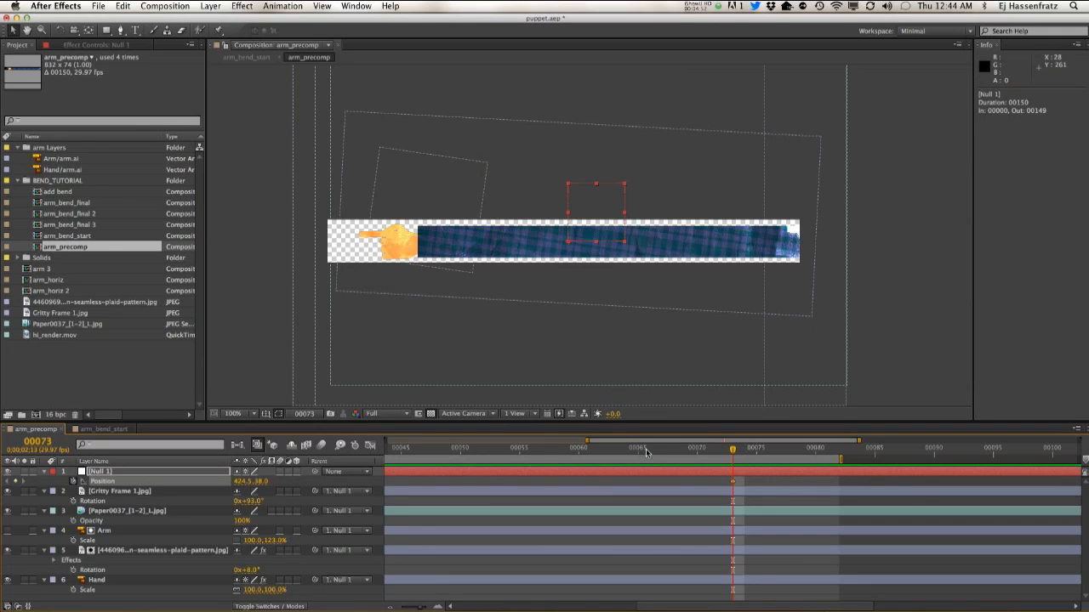
click(510, 445)
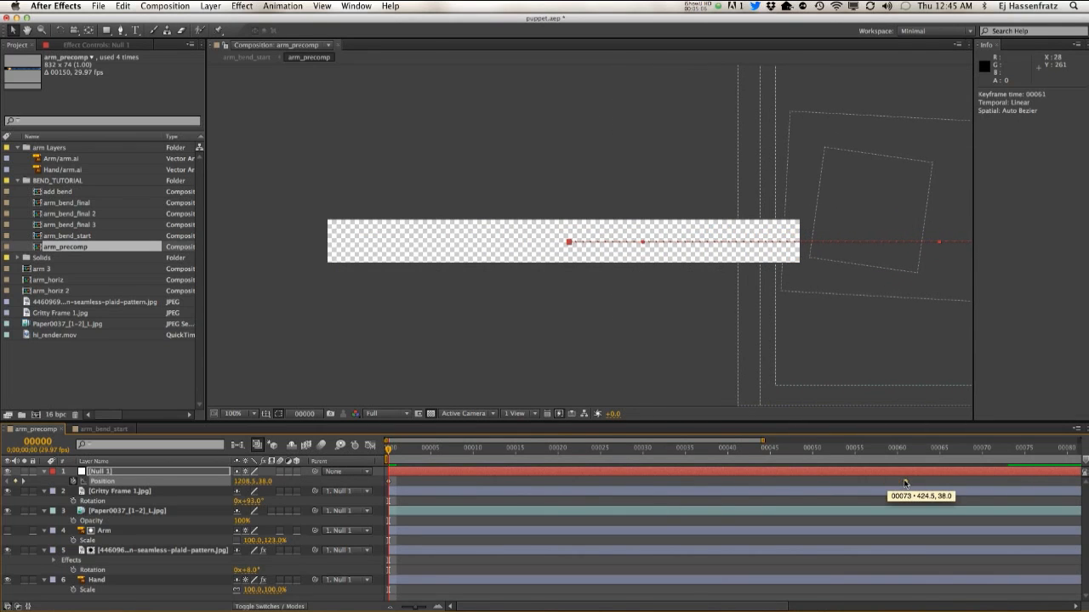
right_click(905, 483)
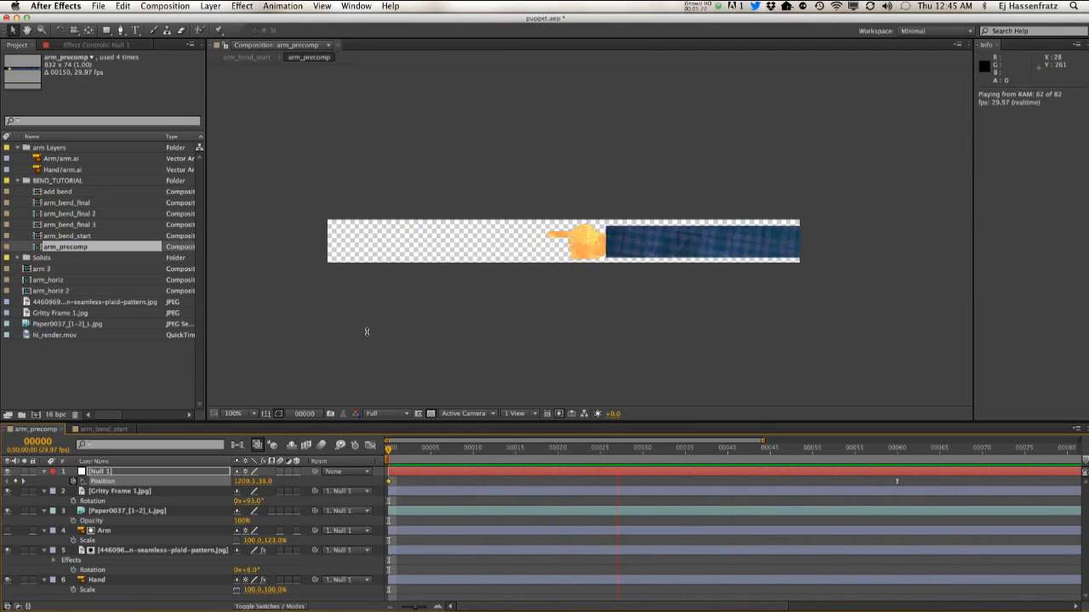
Switch back to the arm_bend_start composition where the bent arm slides in.
click(102, 429)
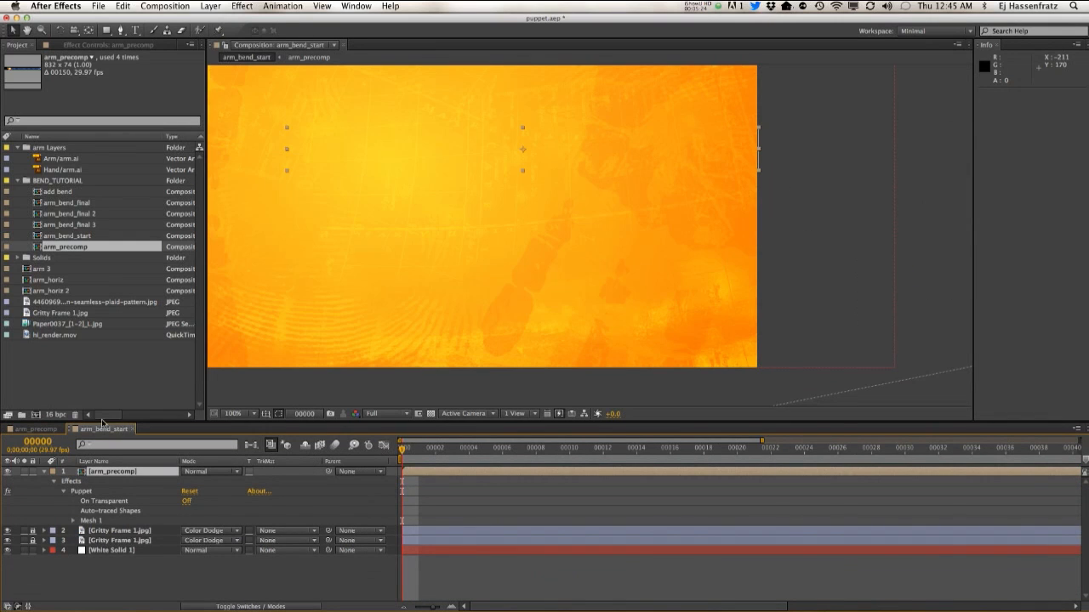
mouse_move(644, 204)
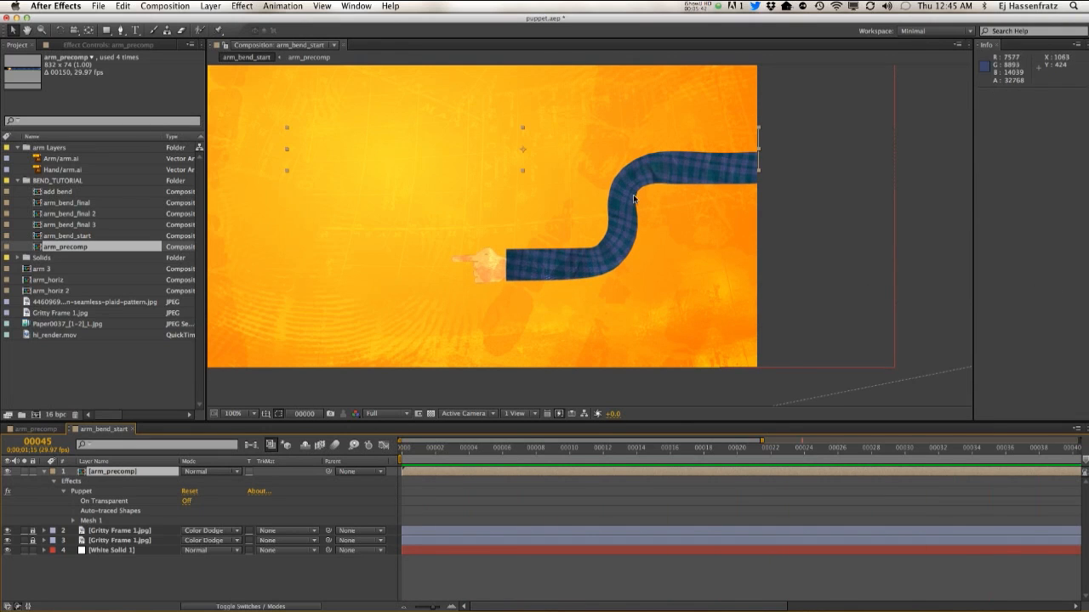
mouse_move(408, 132)
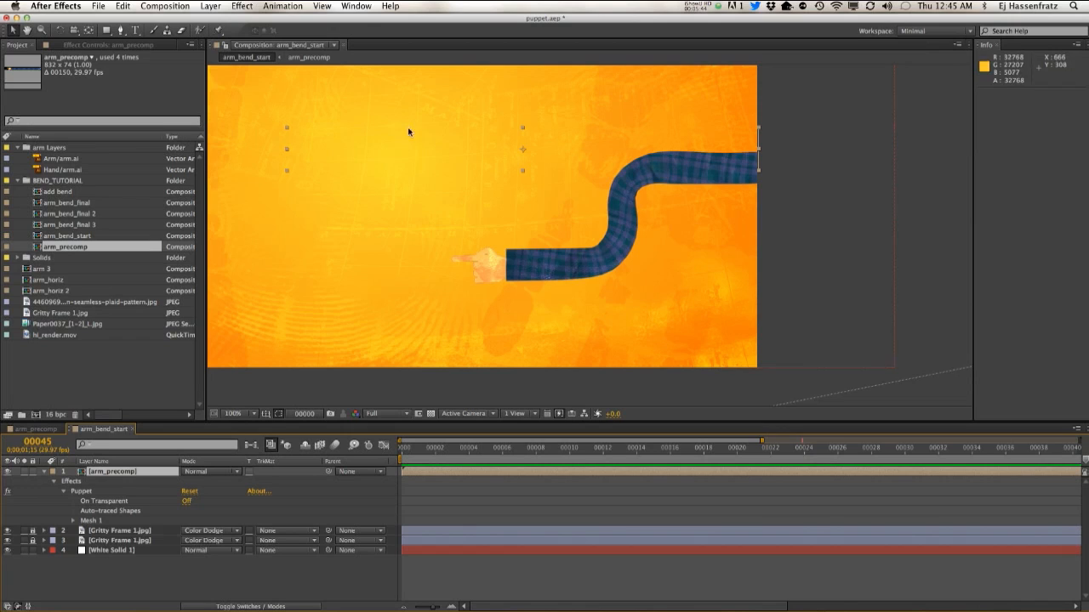
mouse_move(633, 204)
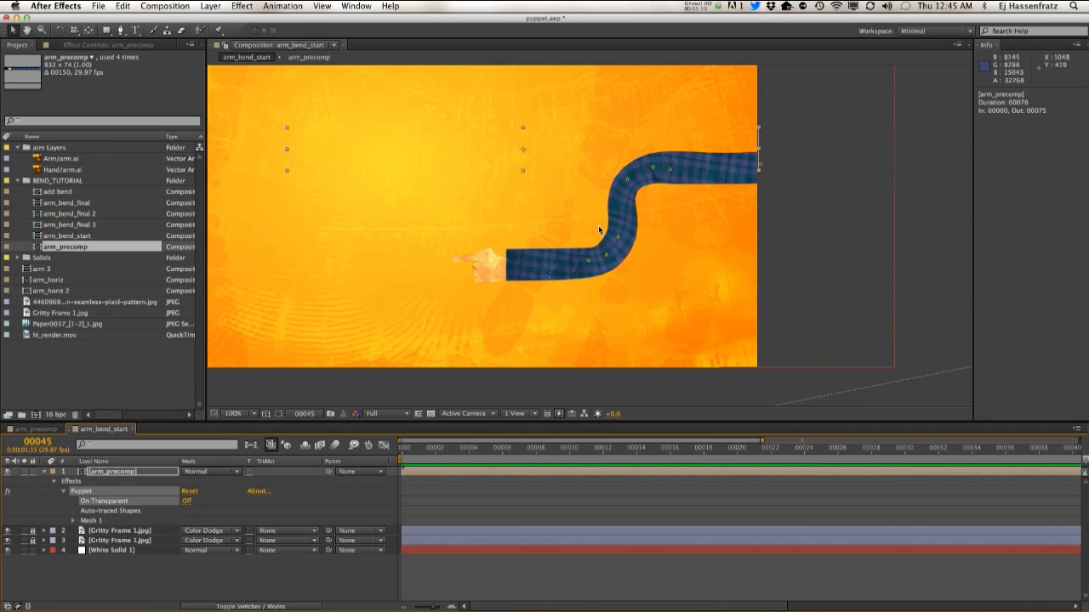
Expand the Puppet mesh pins on arm_precomp and keyframe their Position at the slid-in frame.
click(75, 520)
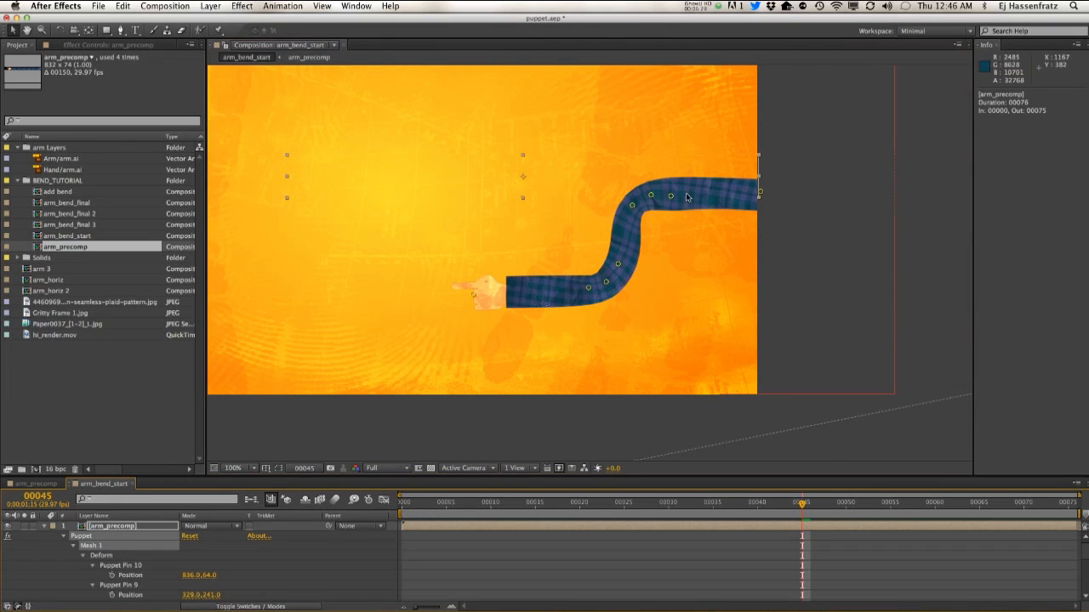
click(633, 208)
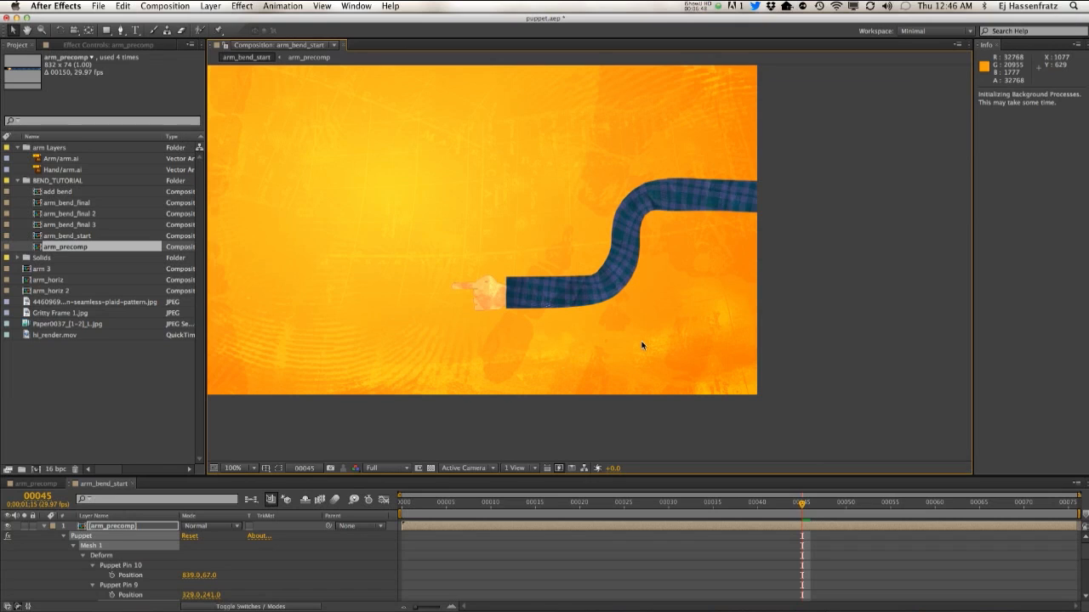
mouse_move(670, 352)
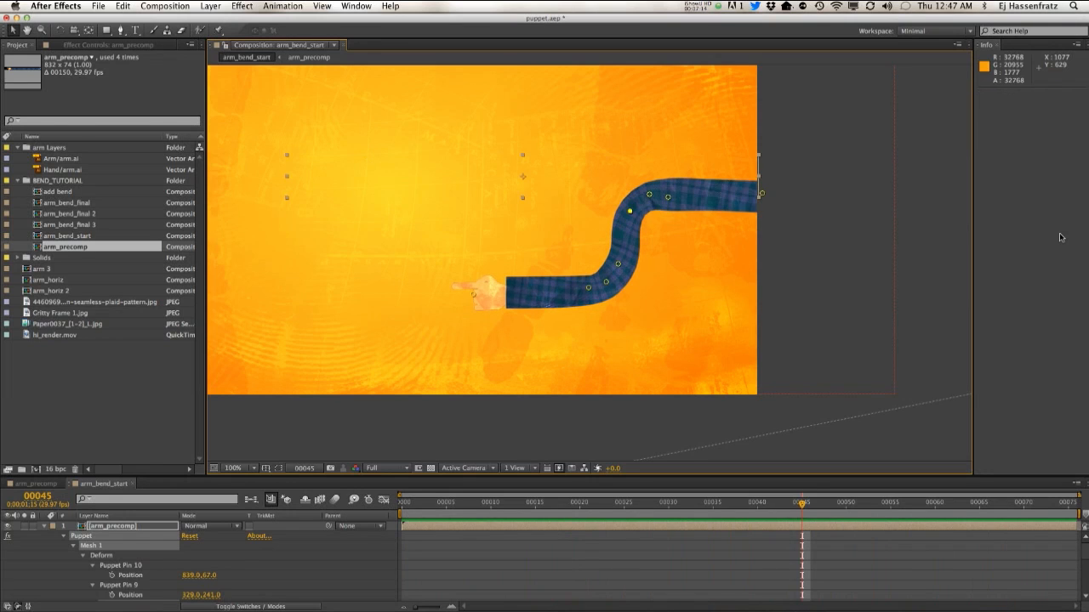
mouse_move(724, 202)
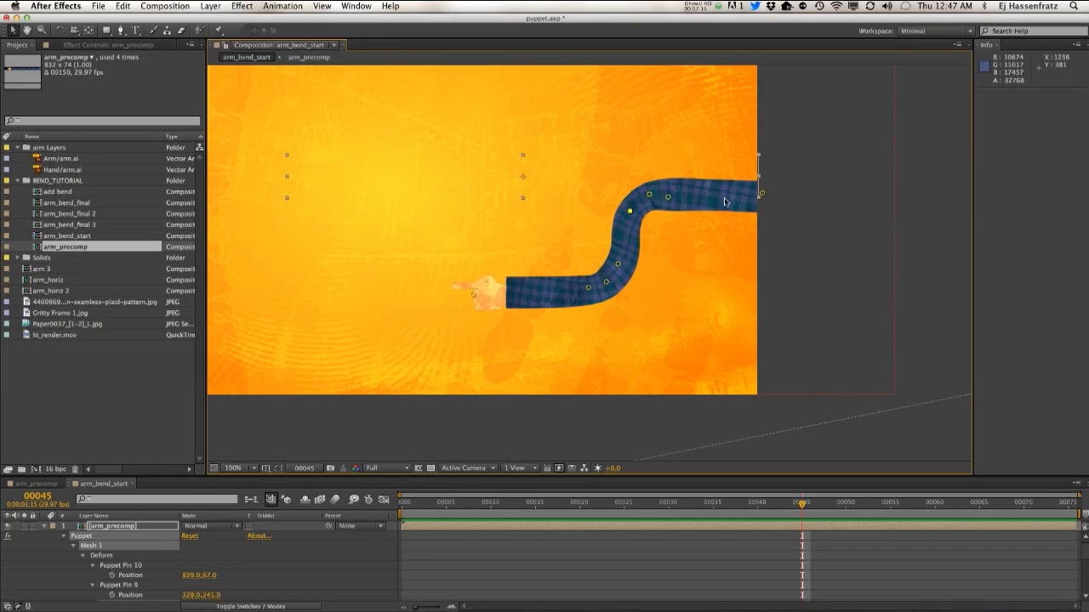
mouse_move(558, 293)
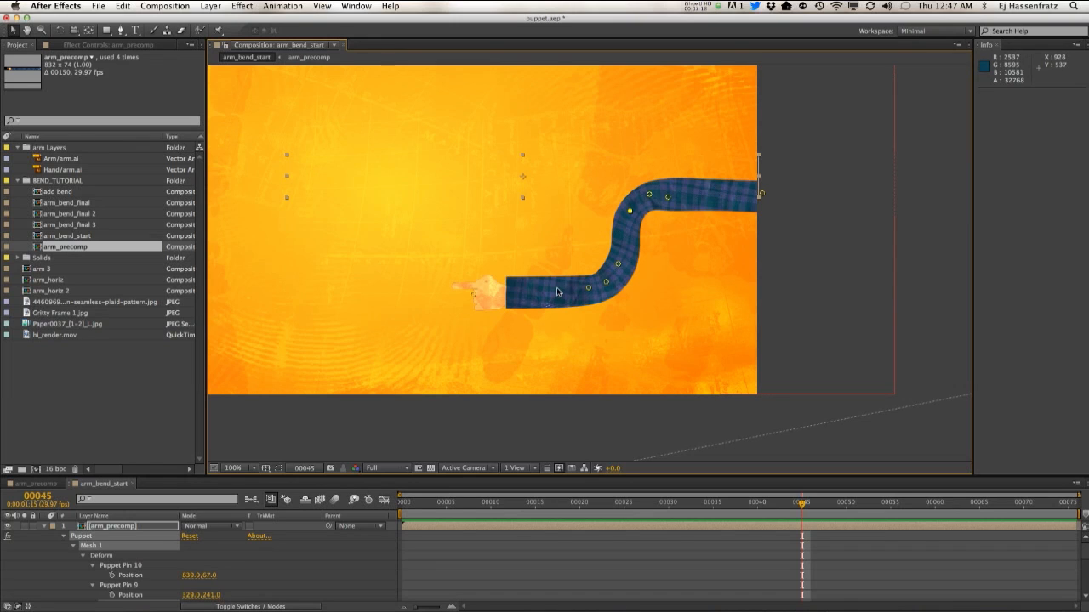
mouse_move(344, 306)
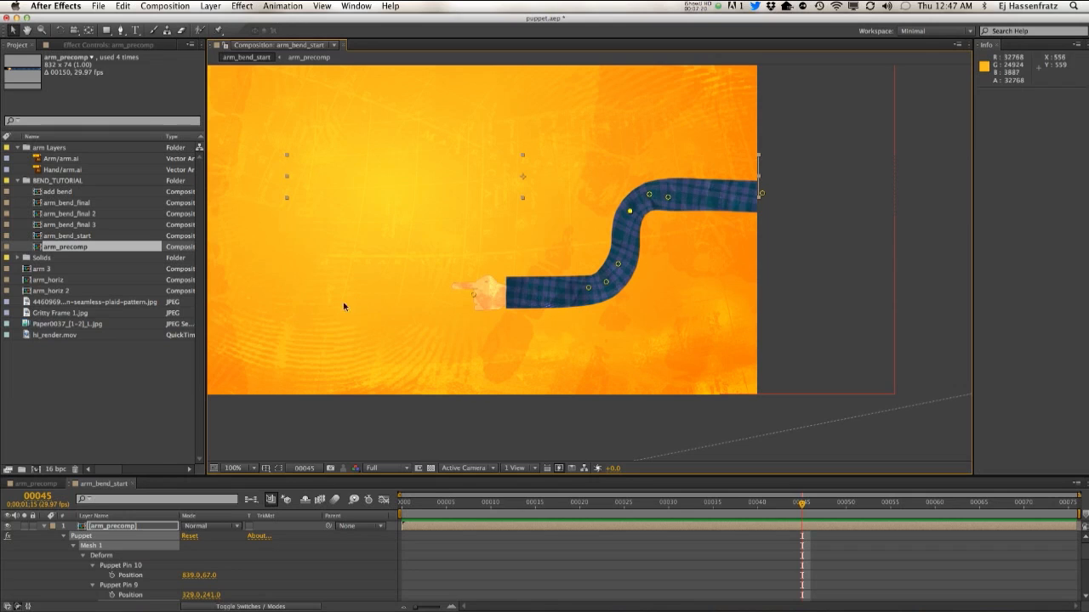
mouse_move(497, 156)
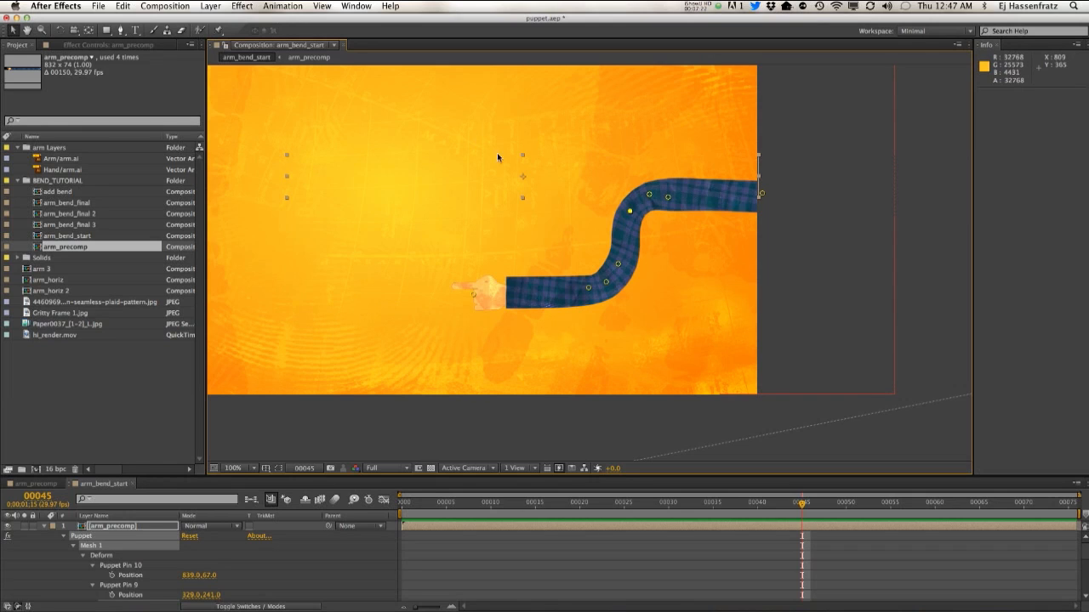
mouse_move(133, 558)
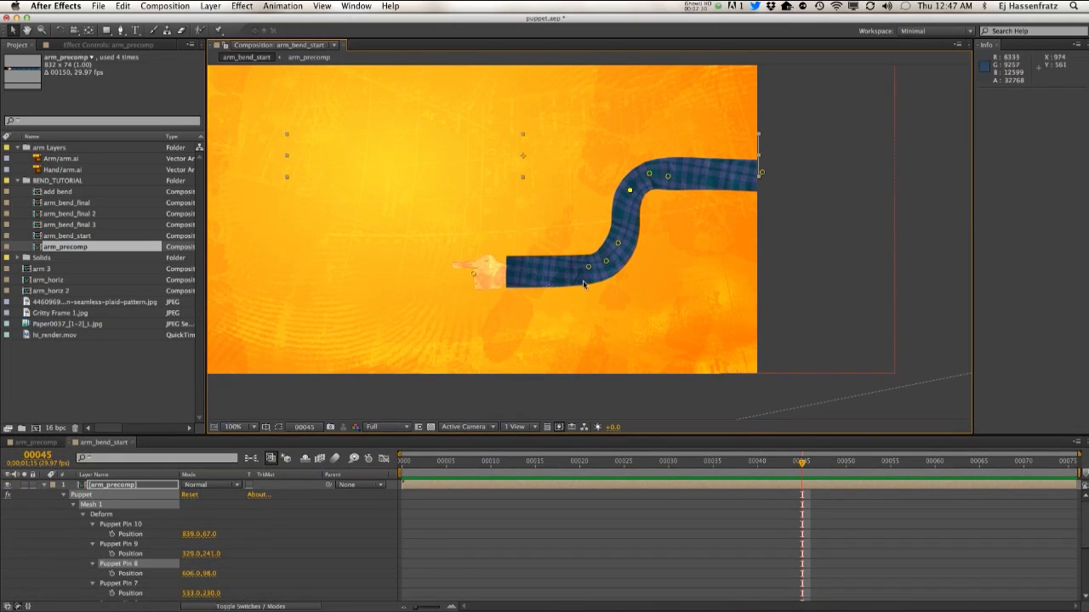
mouse_move(603, 232)
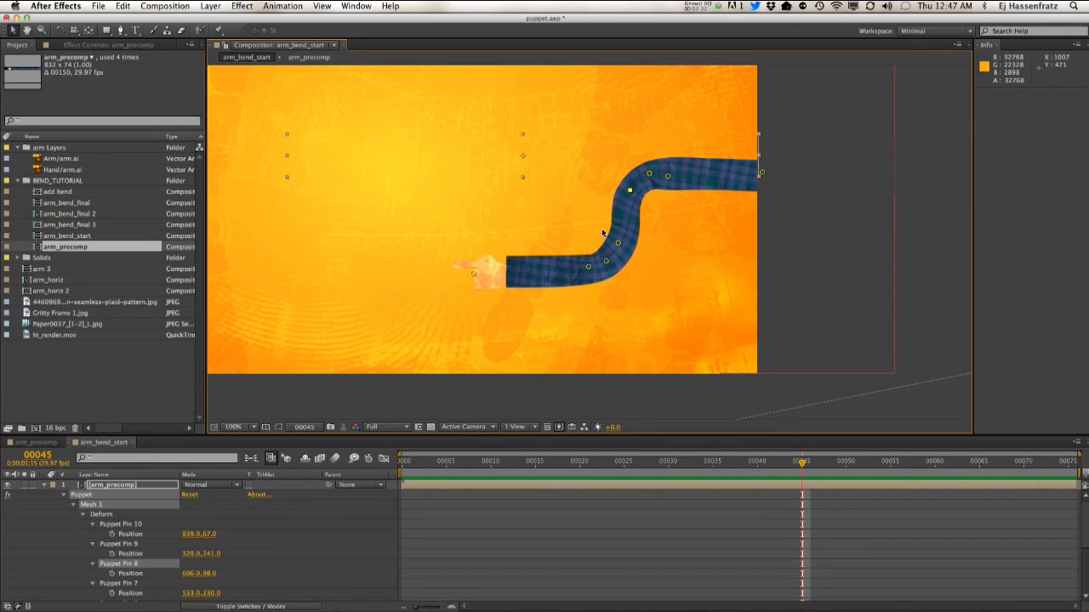
mouse_move(655, 225)
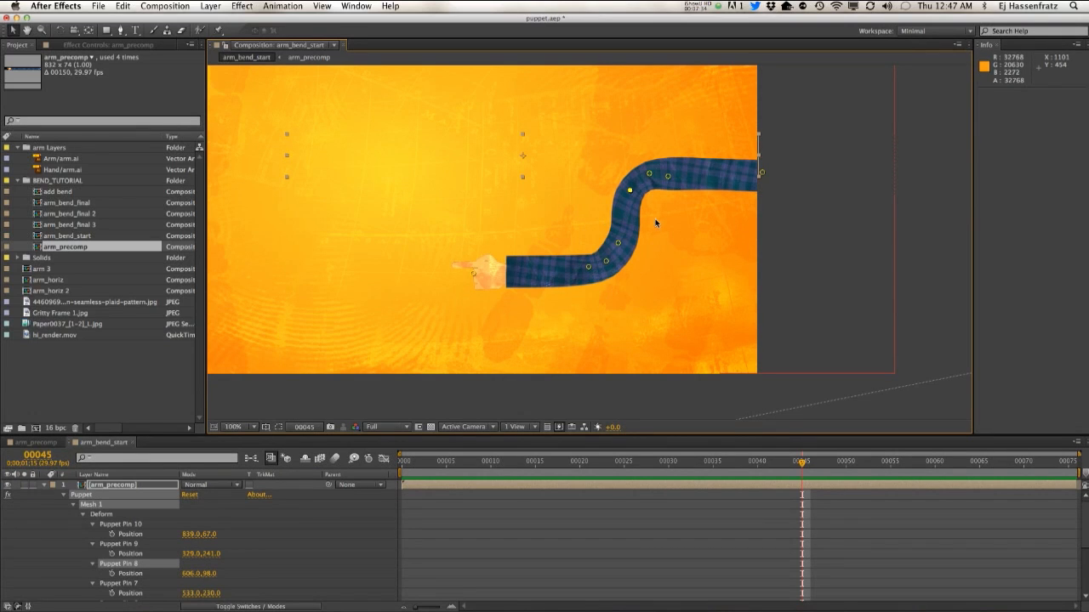
mouse_move(396, 311)
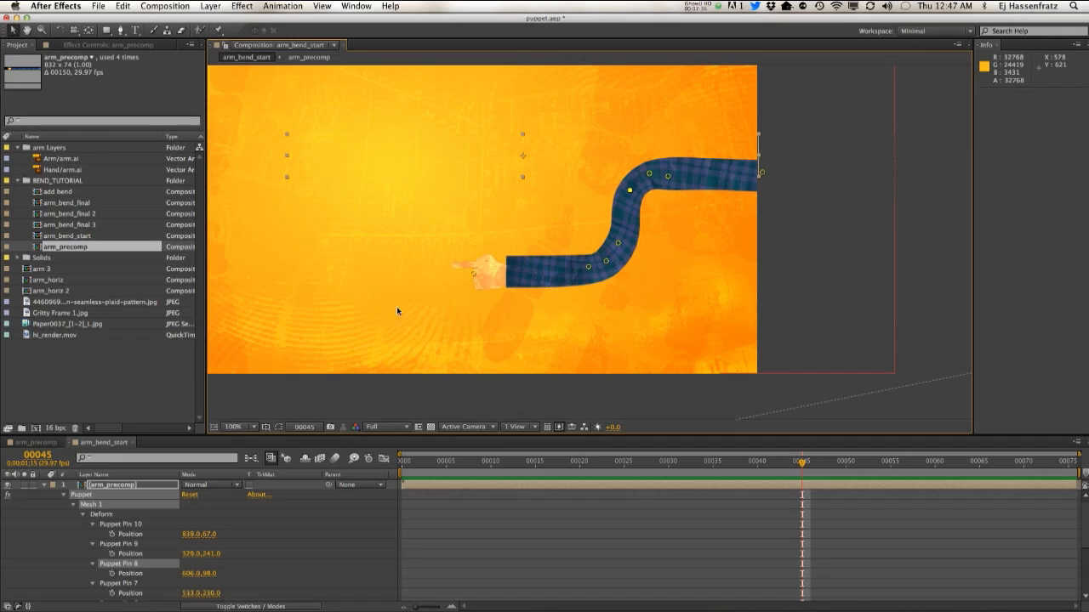
mouse_move(354, 292)
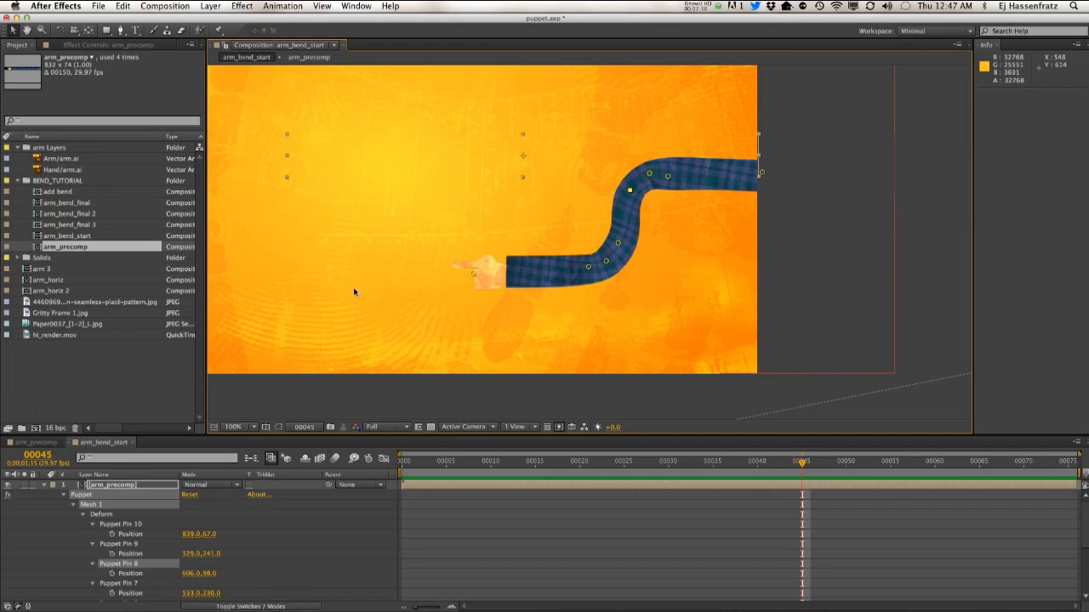
mouse_move(203, 408)
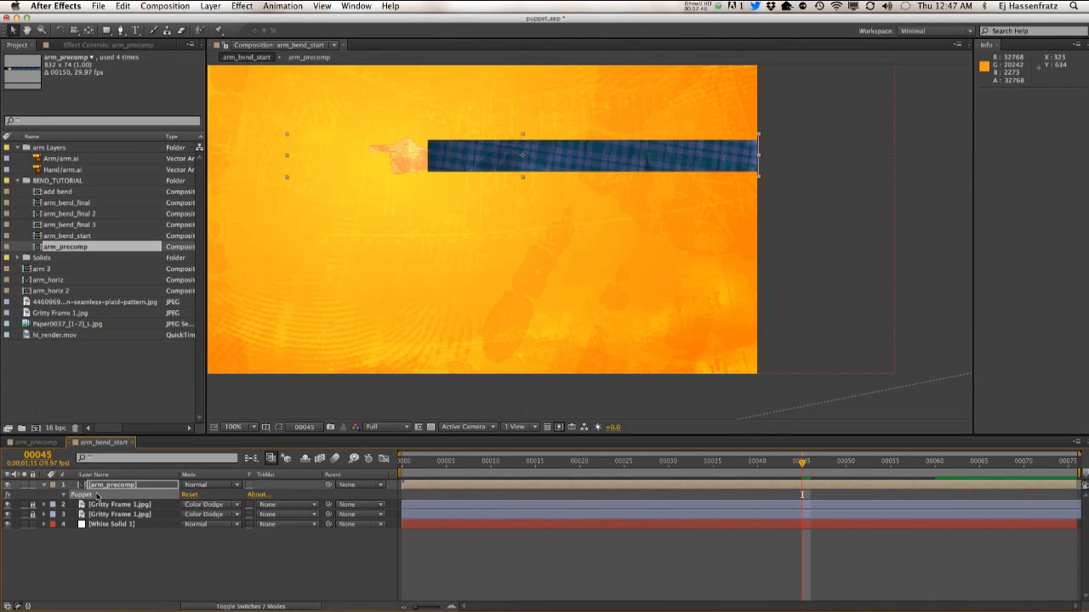
Create a full-size white solid layer via Layer > New > Solid, accepting default settings.
click(61, 485)
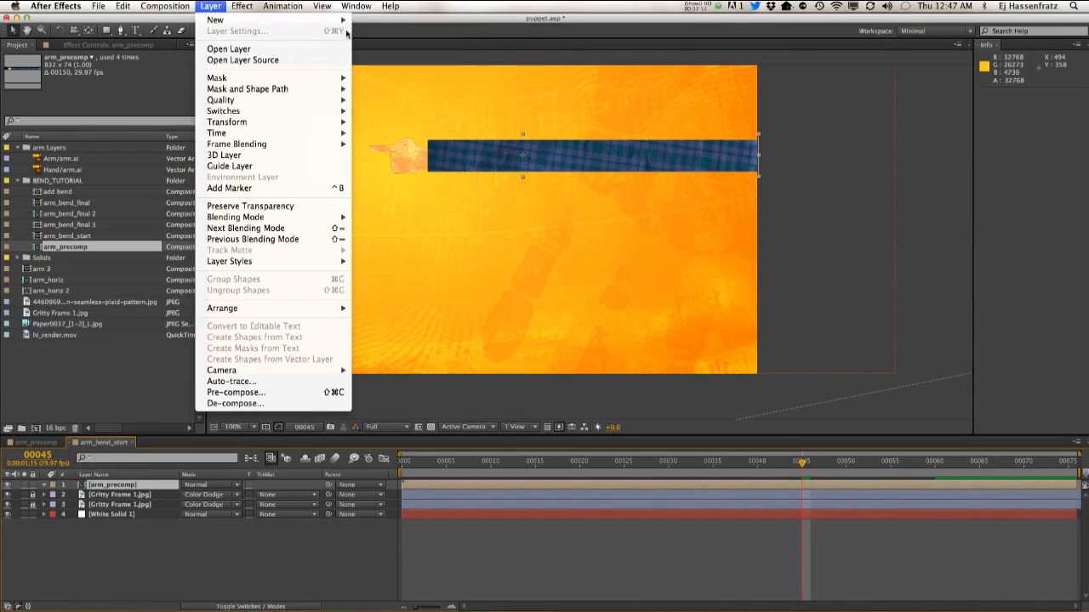
mouse_move(214, 20)
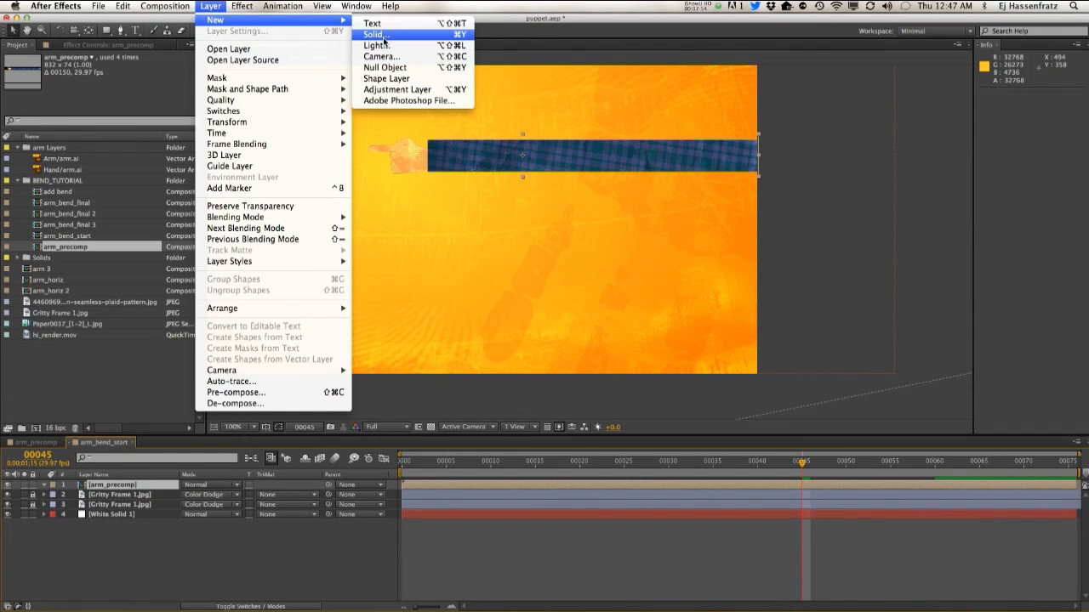
click(374, 34)
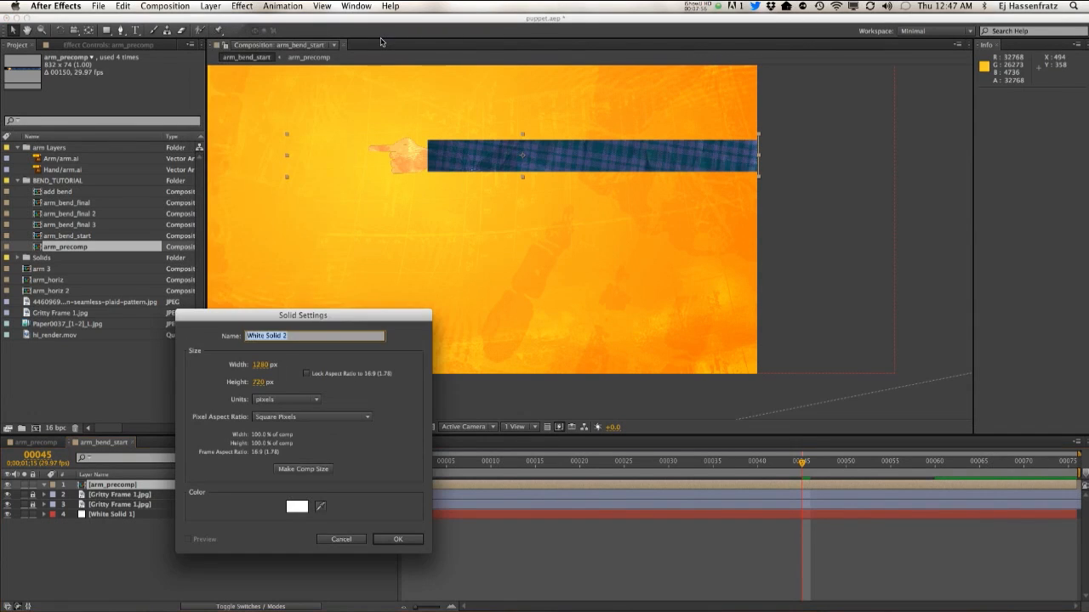
click(398, 538)
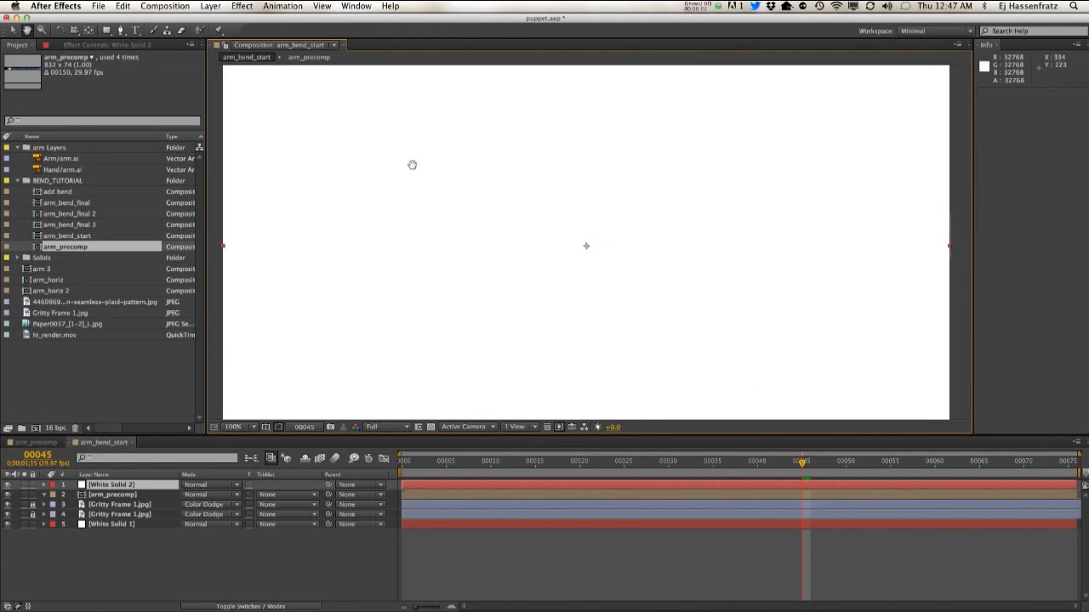
Start a Pen-tool mask on the white solid tracing a cursive 'hi' shape.
click(238, 427)
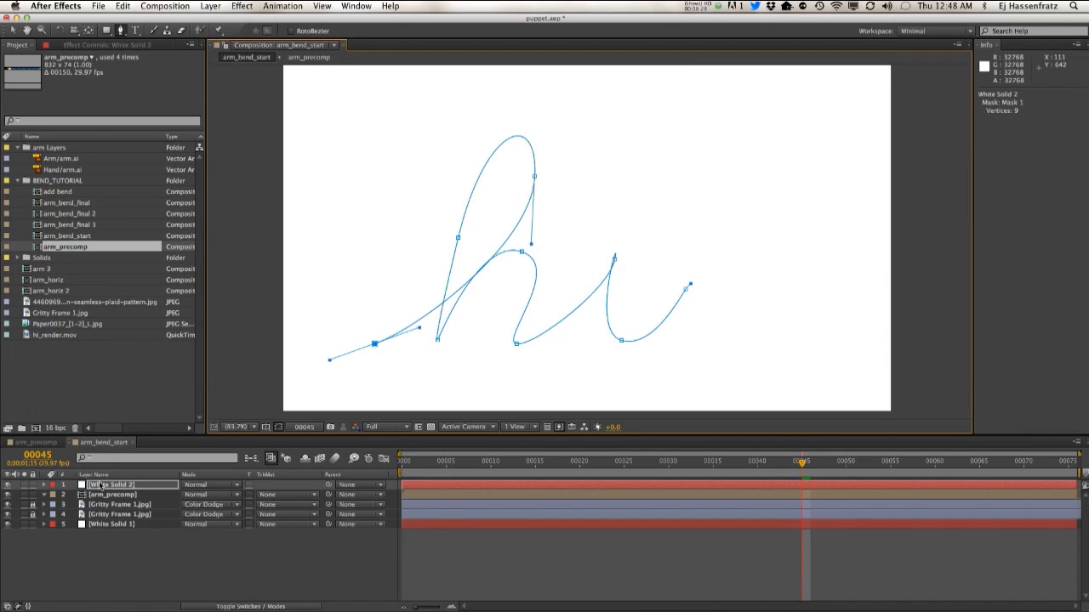
Apply omino snake with Source Layer arm_precomp, Path Mask 1, and Clear Background unchecked.
click(242, 6)
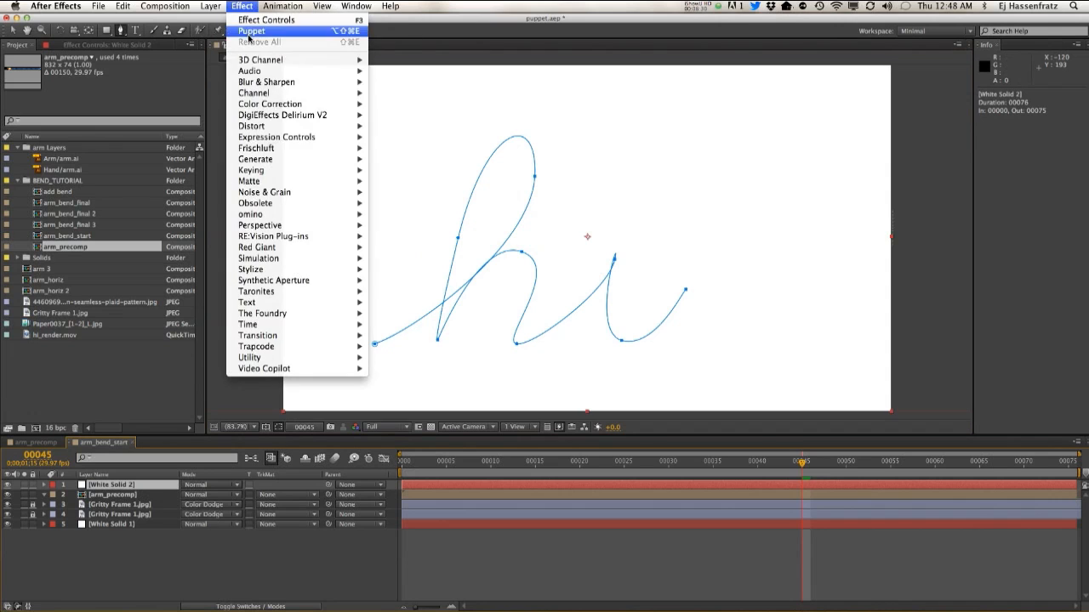
mouse_move(250, 214)
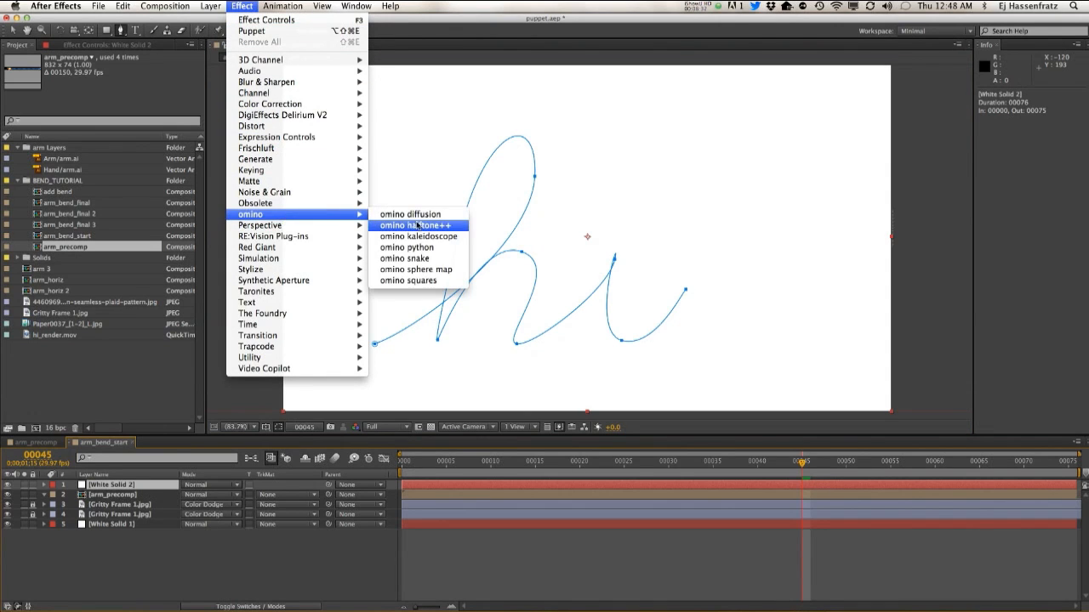
click(405, 259)
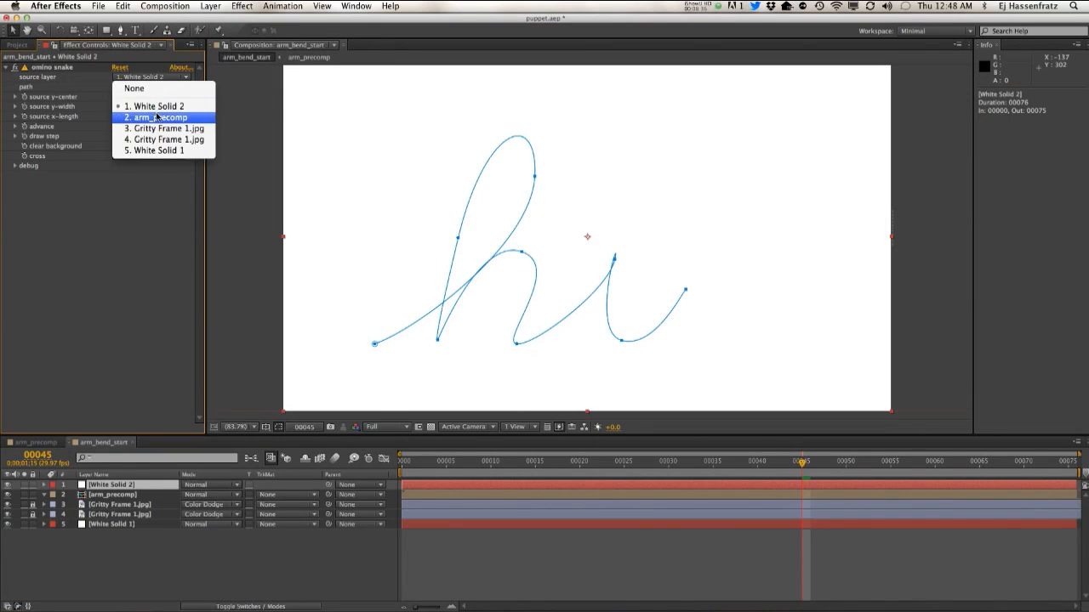
click(156, 115)
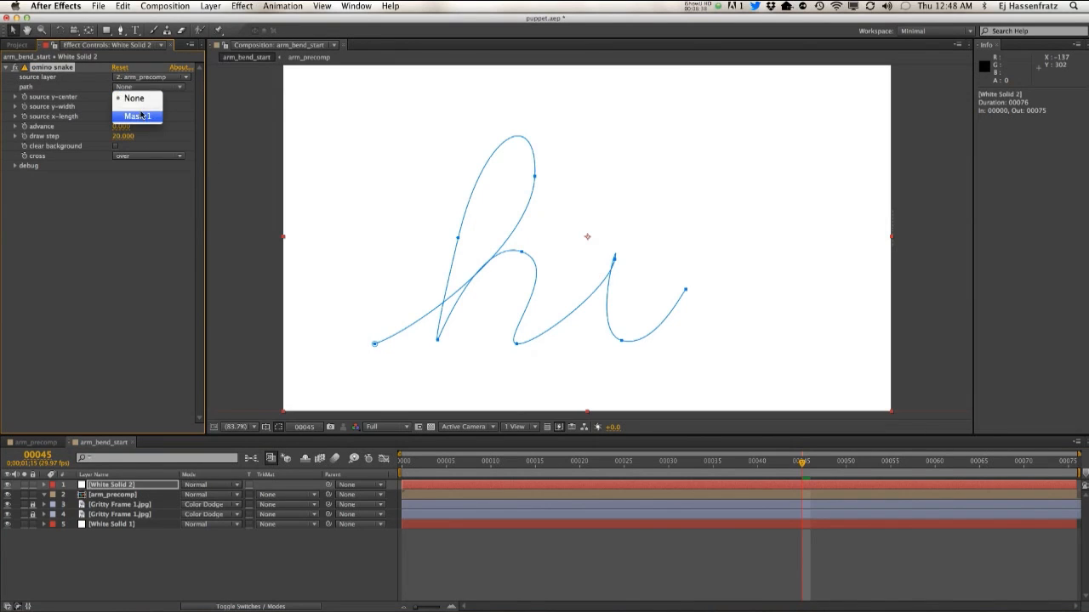
click(136, 116)
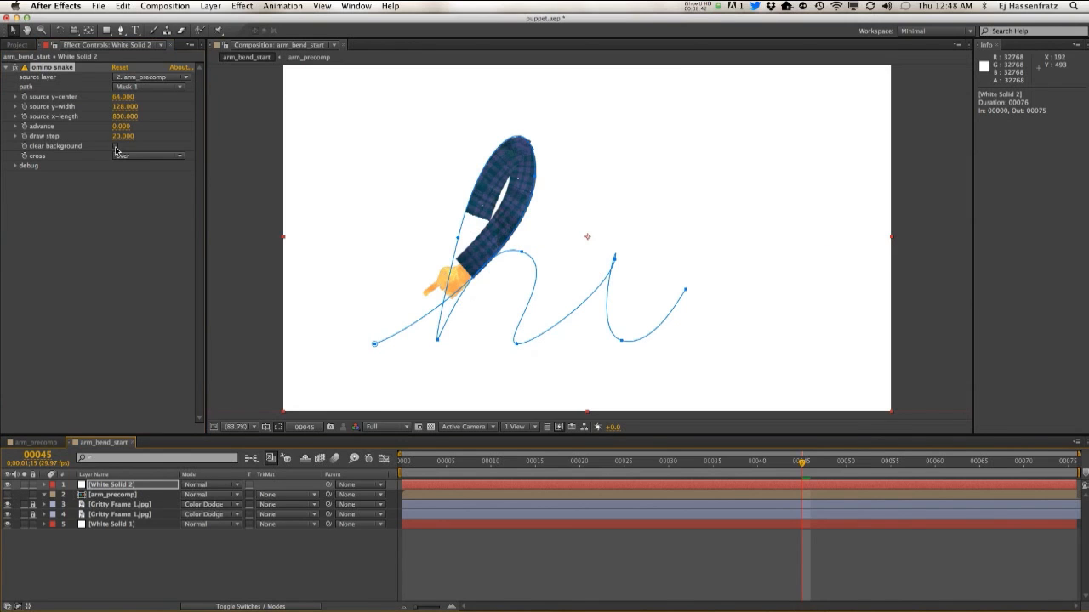
click(97, 146)
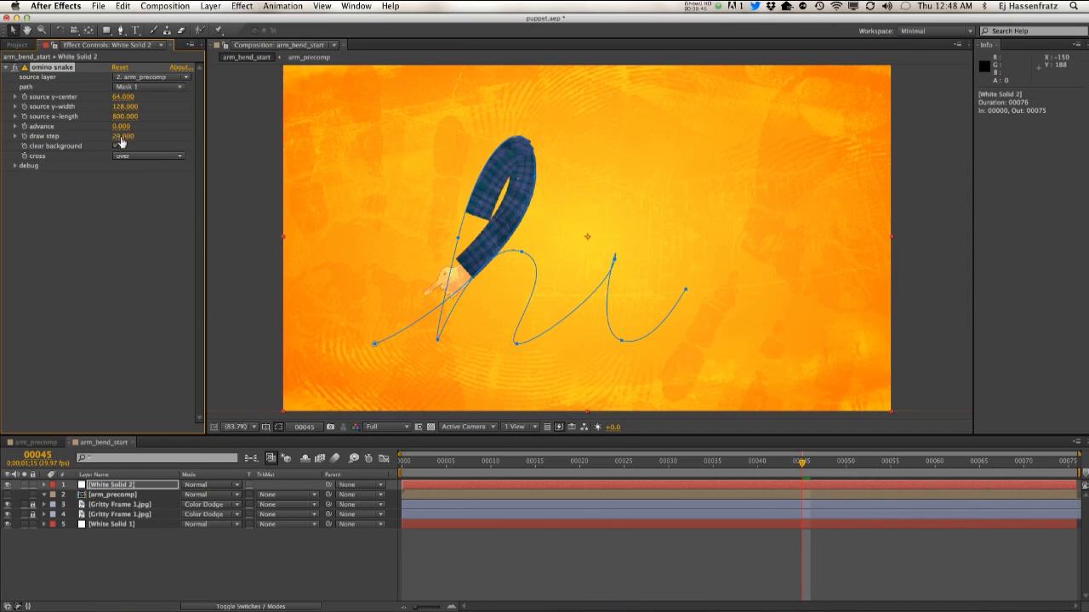
Raise the snake Advance to 775 and drag an 'i' stroke vertex upward to reshape it.
click(116, 147)
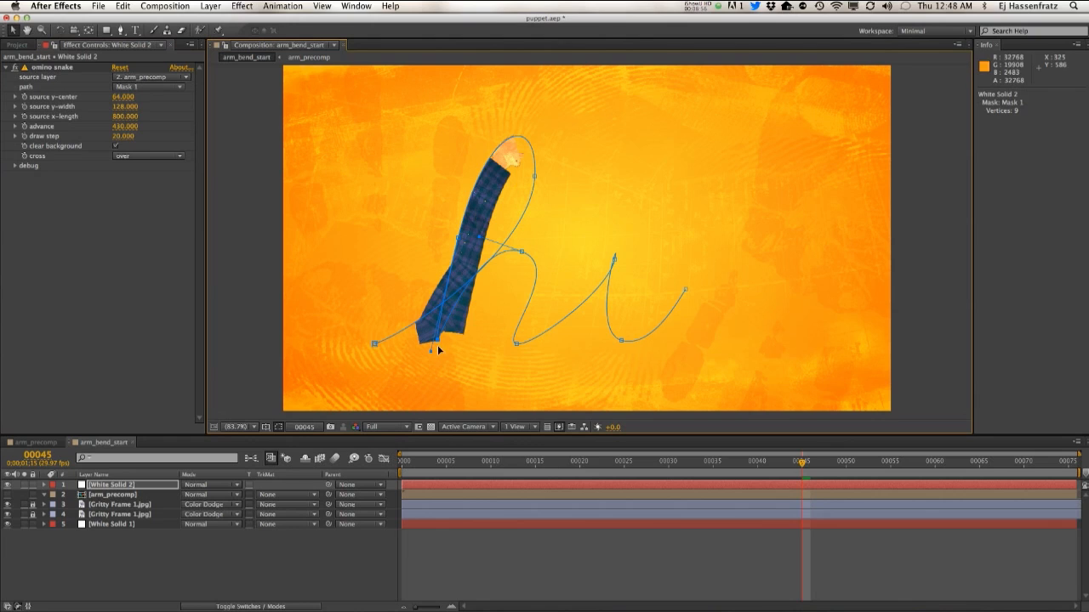
mouse_move(520, 276)
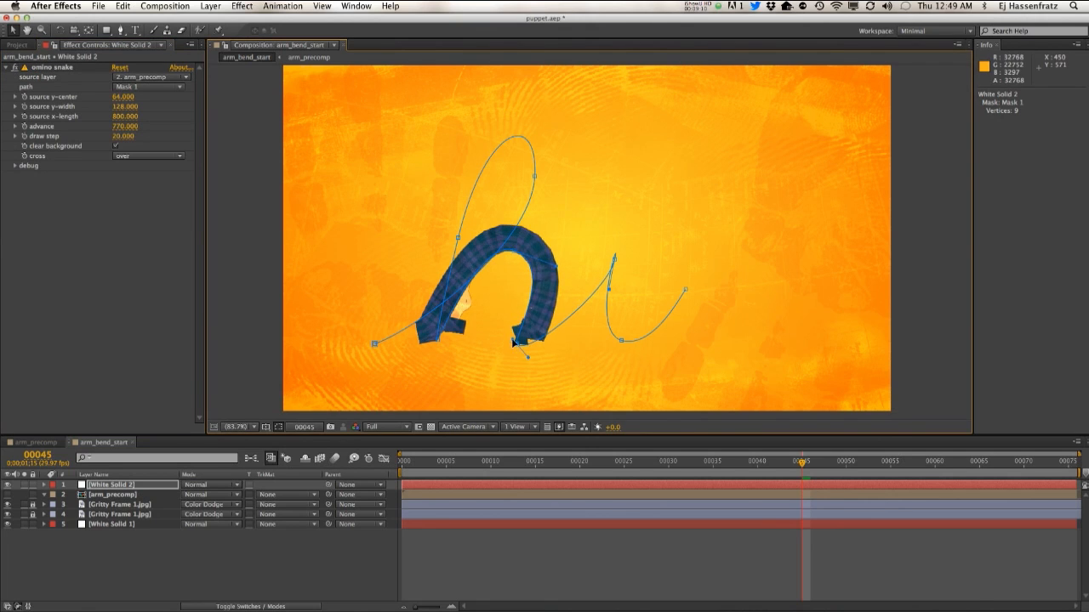
click(121, 30)
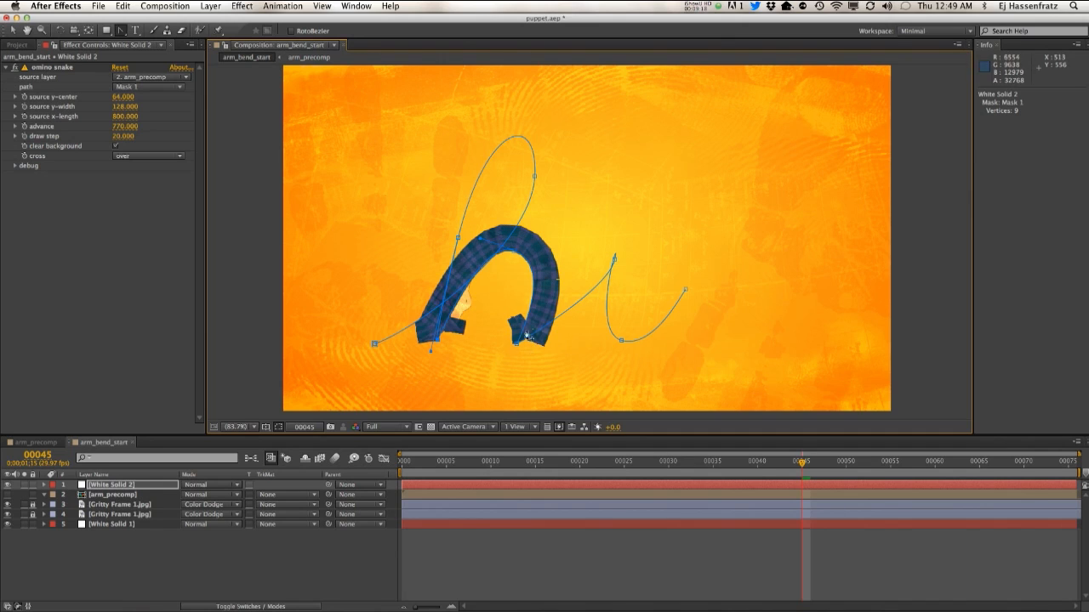
mouse_move(496, 385)
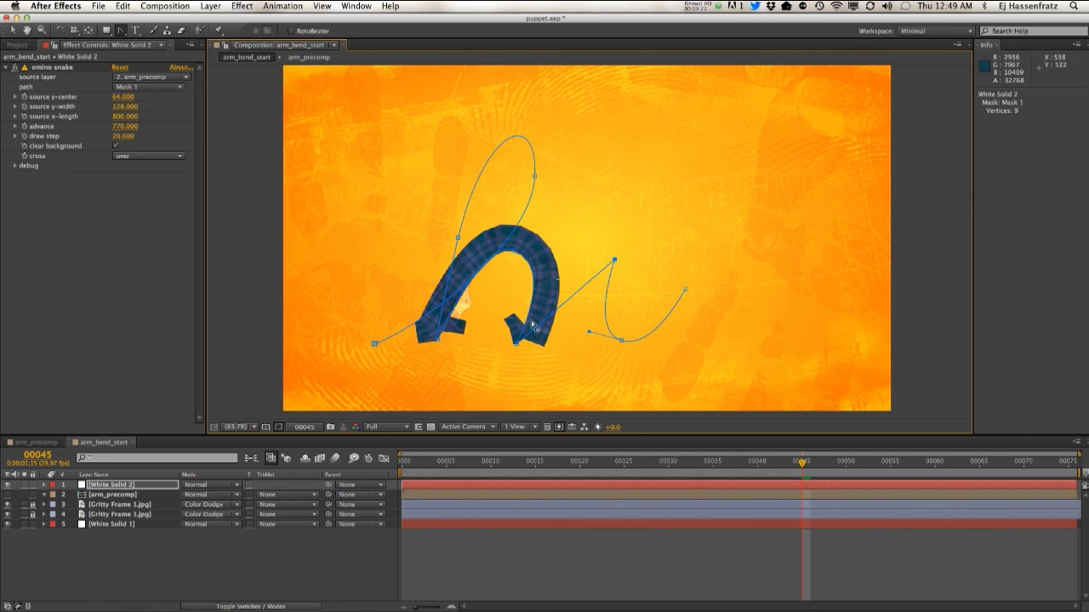
mouse_move(592, 198)
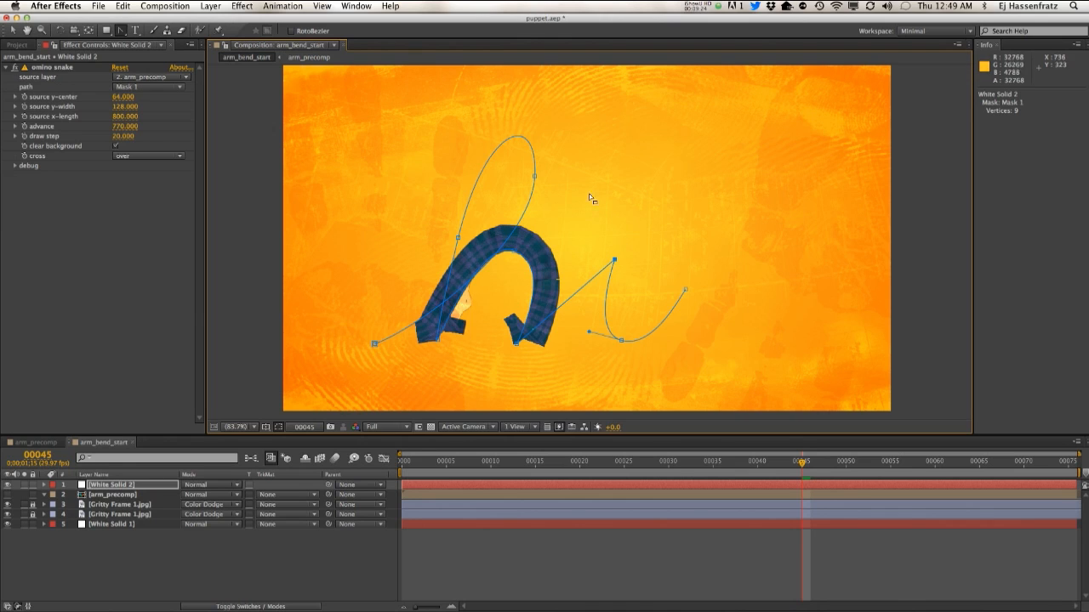
mouse_move(629, 303)
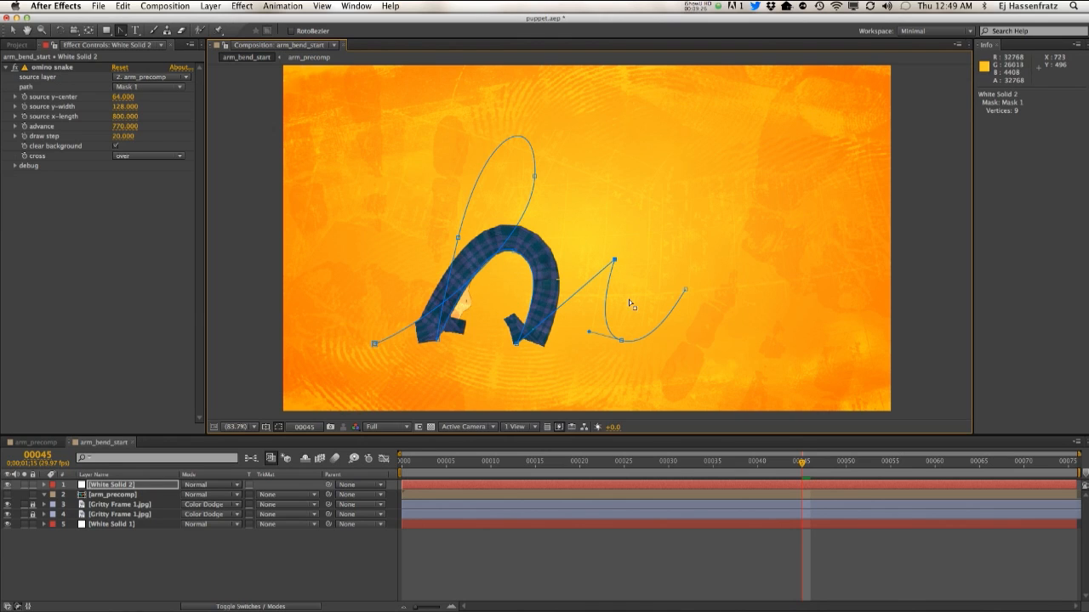
mouse_move(600, 226)
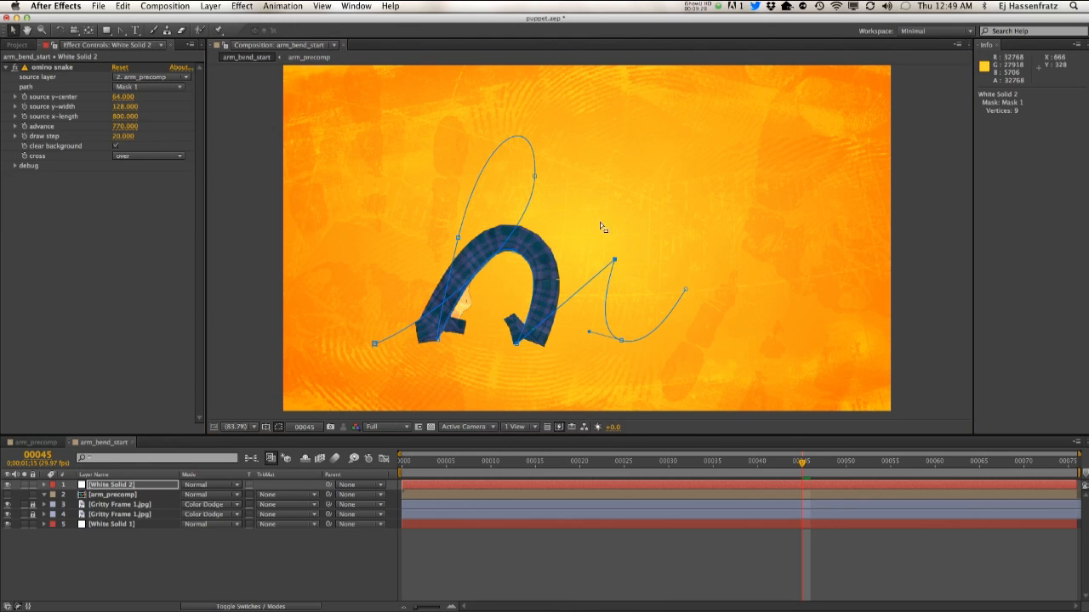
drag(612, 262, 577, 247)
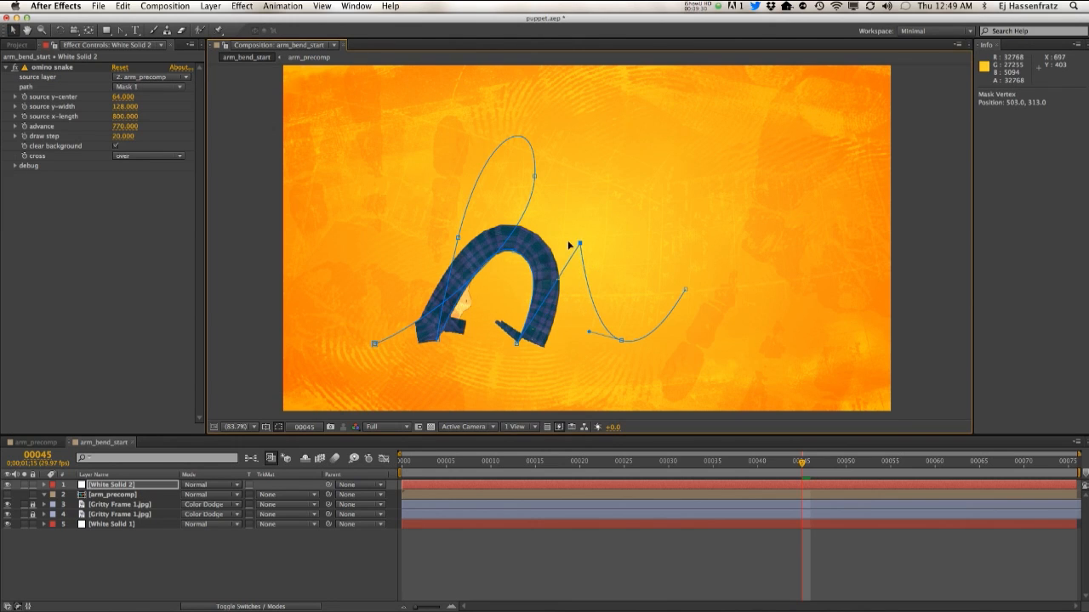